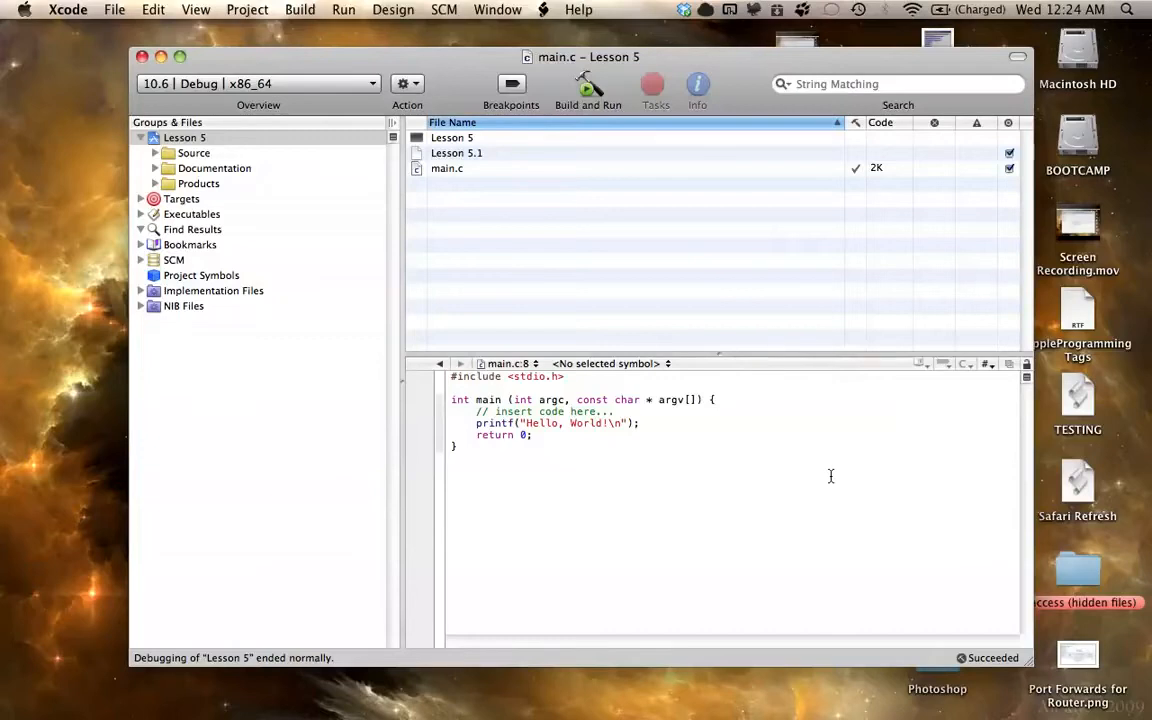
mouse_move(782, 303)
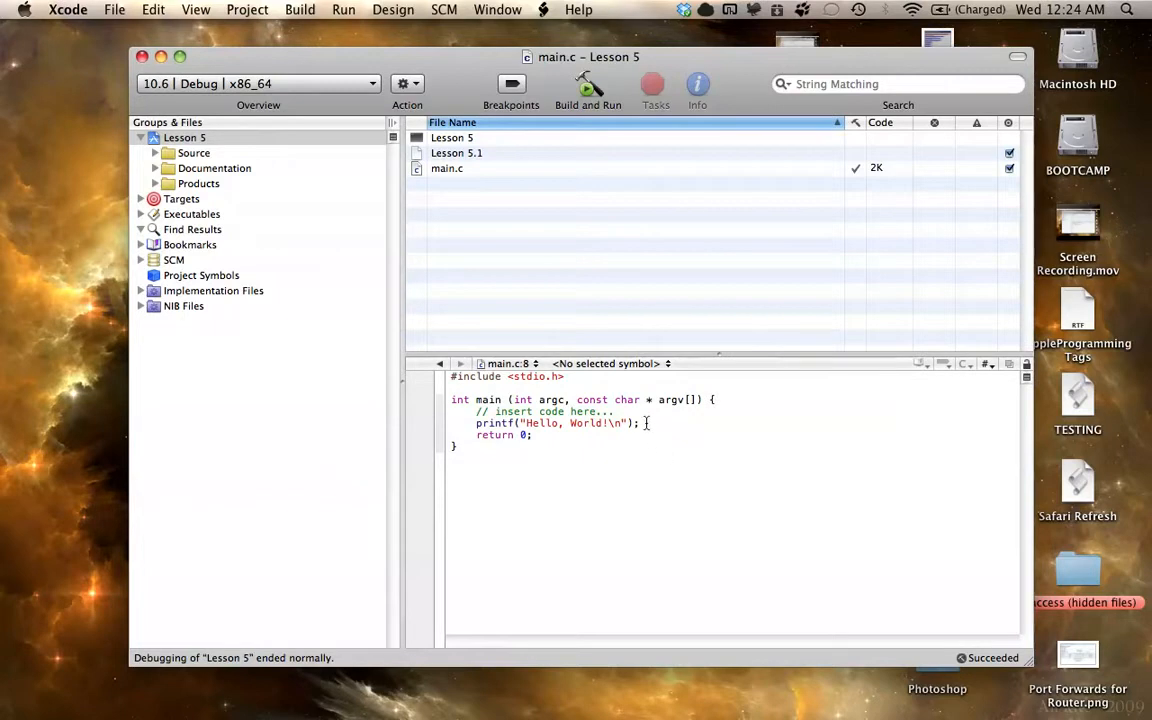
mouse_move(648, 418)
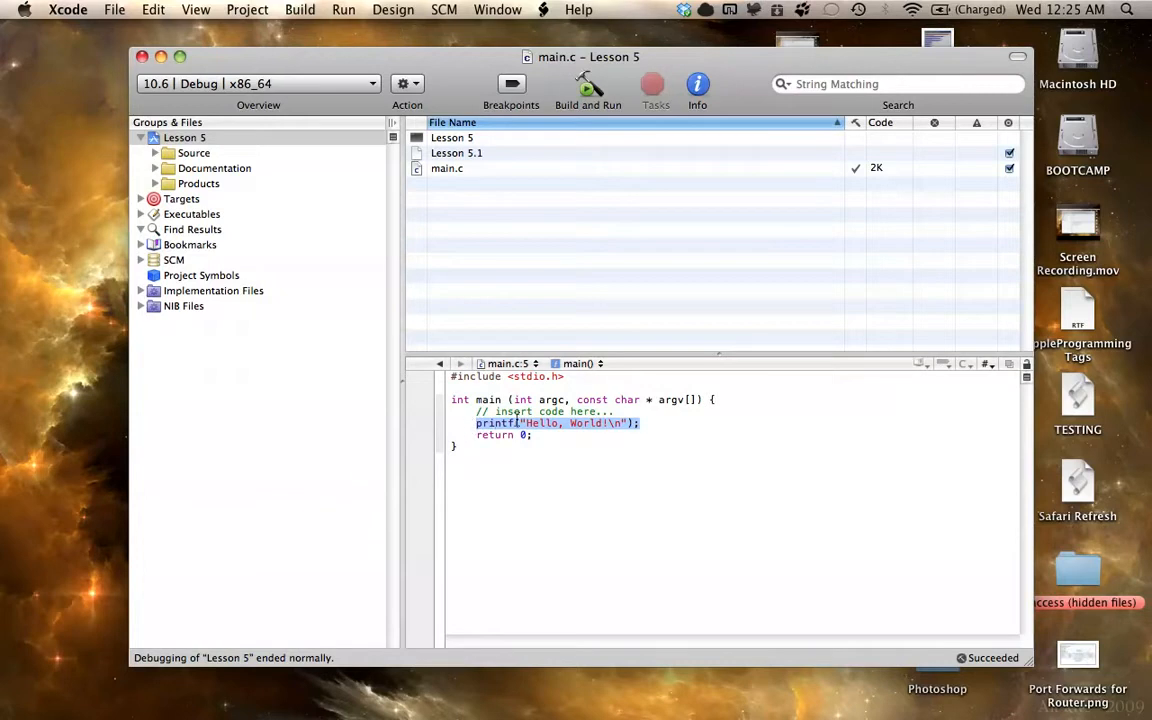
mouse_move(640, 428)
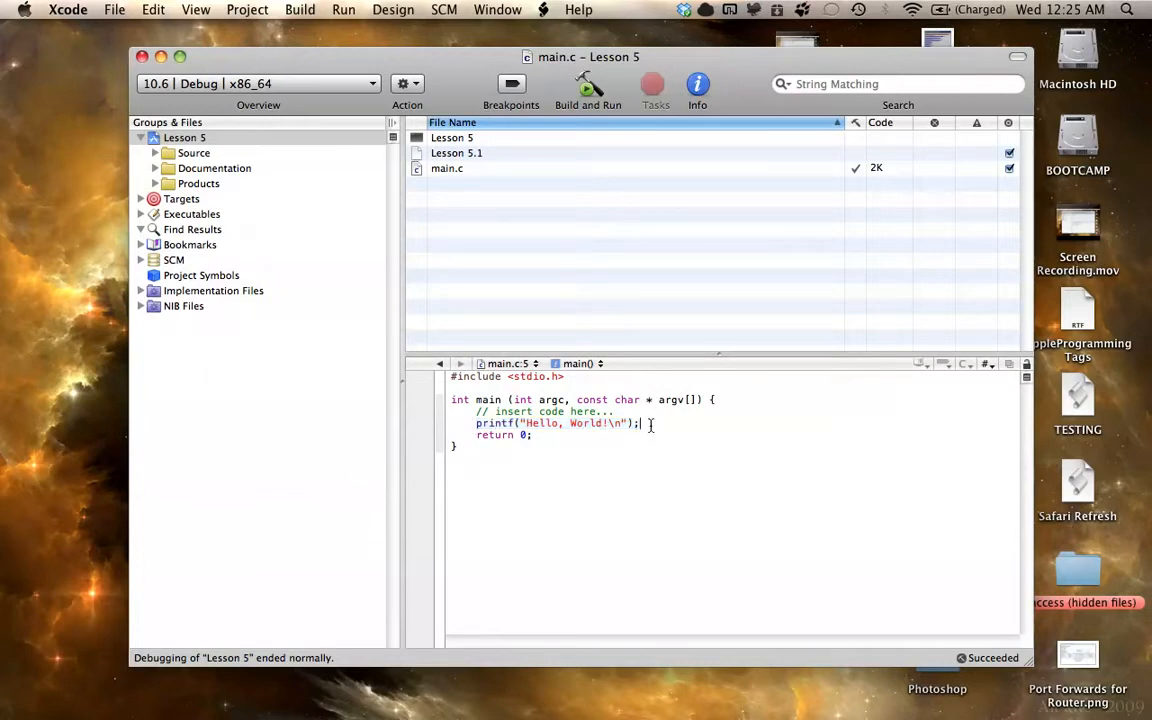
mouse_move(623, 469)
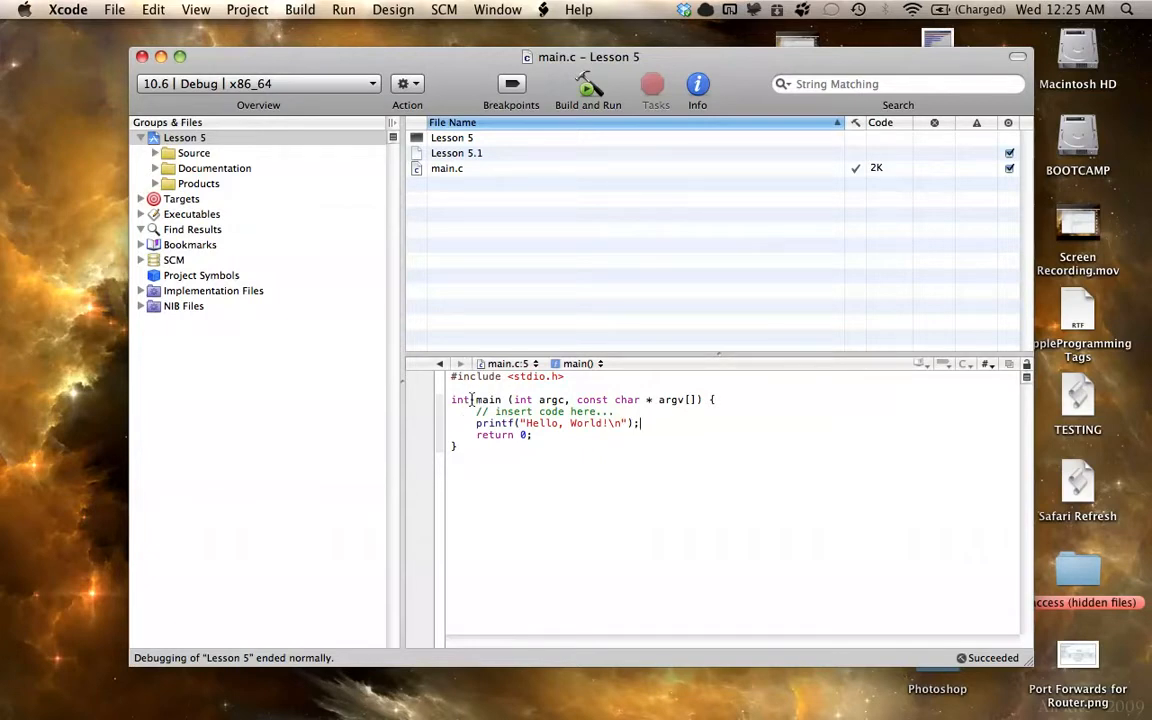
- Delete the '// insert code here...' placeholder comment line from main.c
double_click(458, 399)
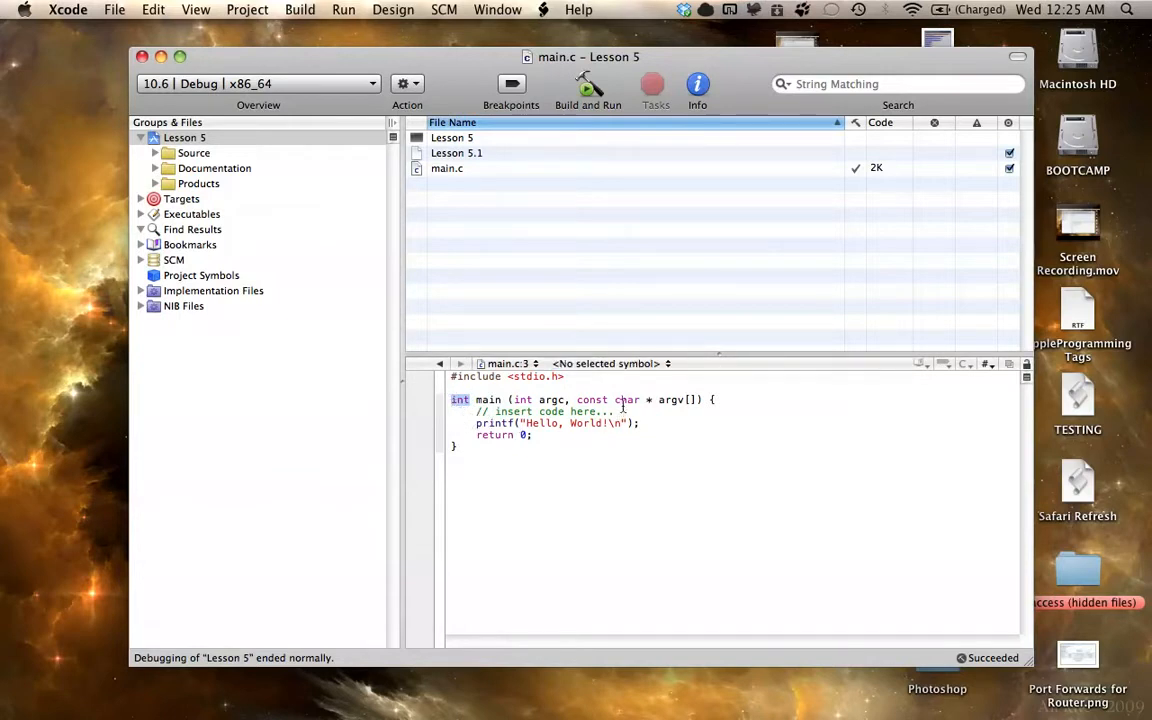
left_click(618, 411)
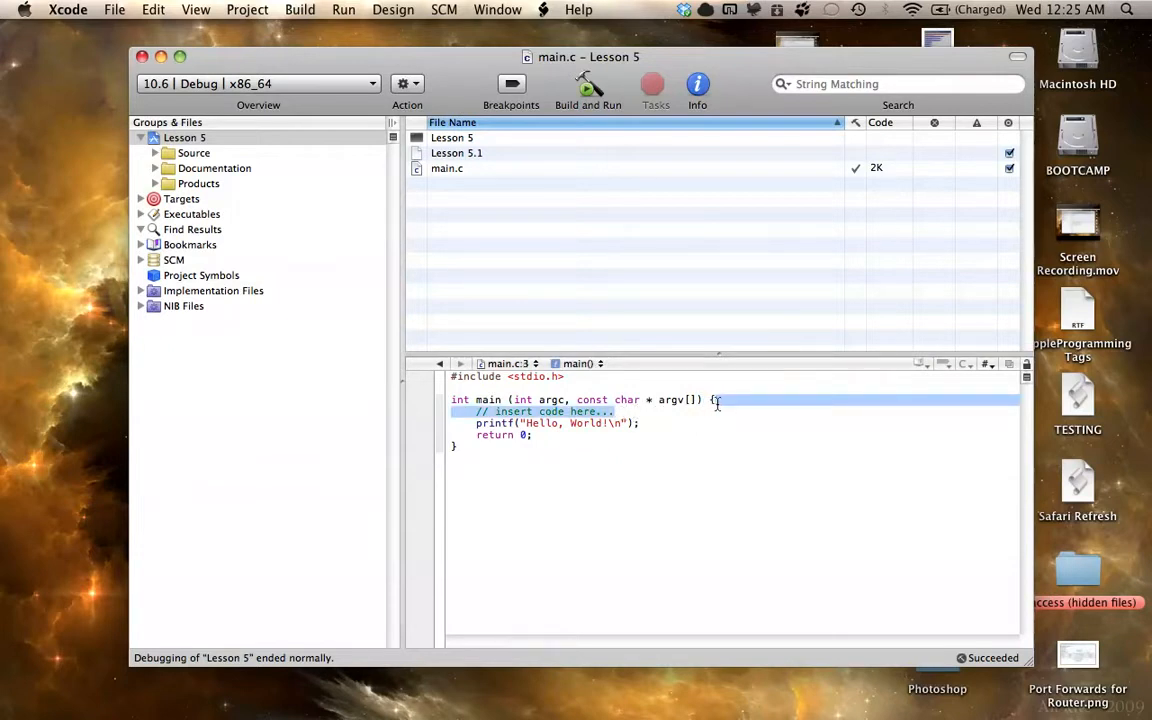
key("Delete")
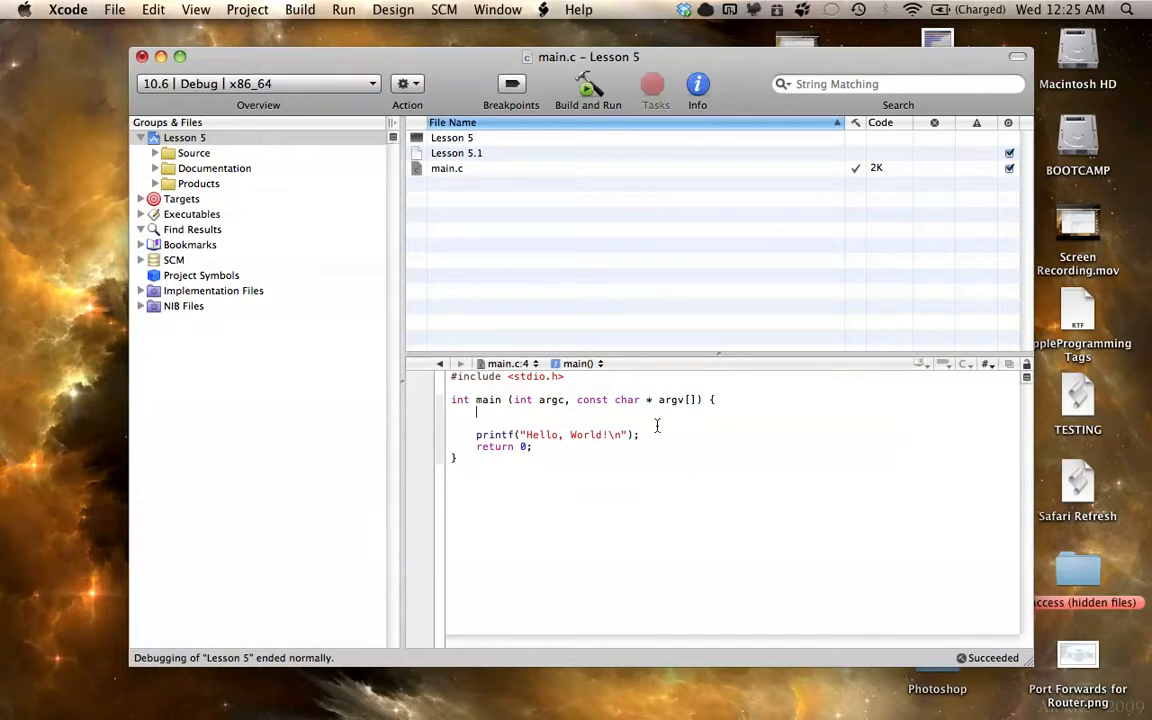
- Type a sample 'x = 6', discard it, and begin the empty line with 'int'
type("x =")
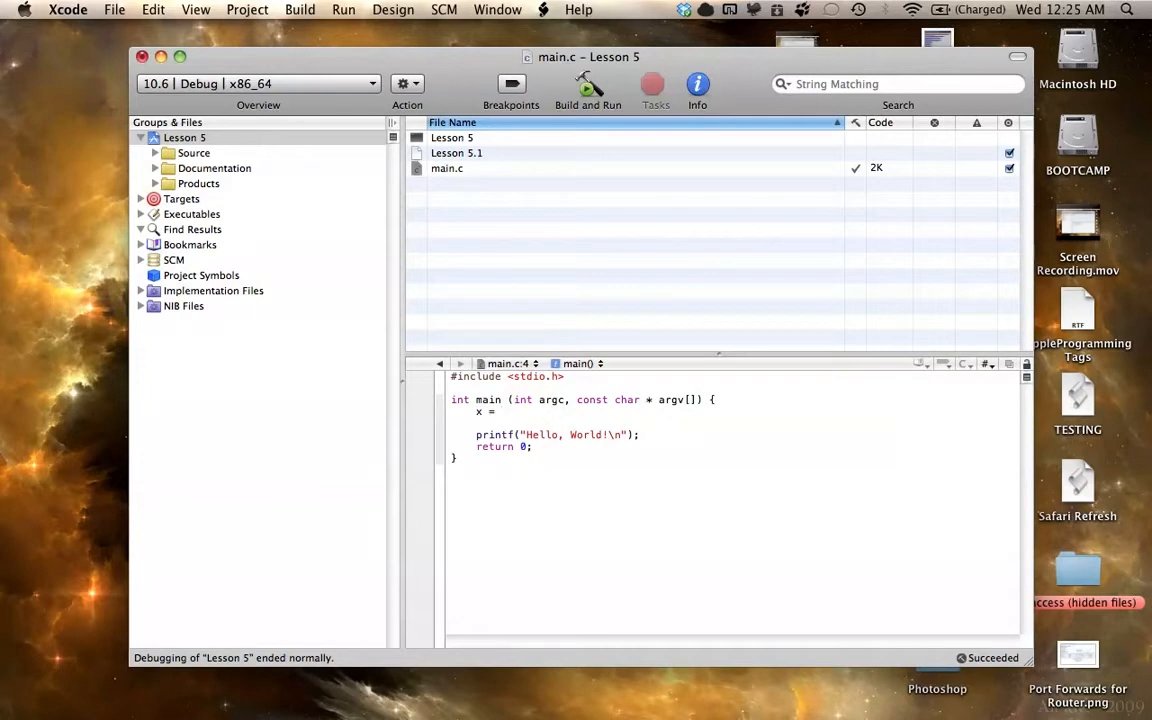
type("6")
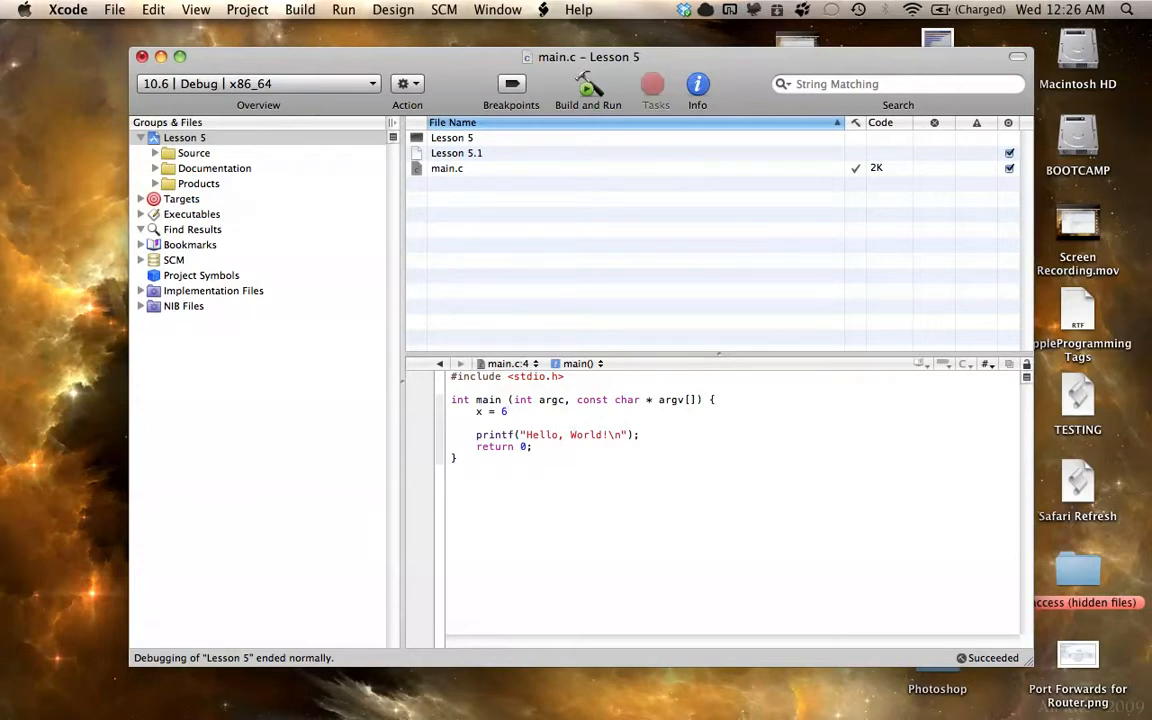
left_click(509, 411)
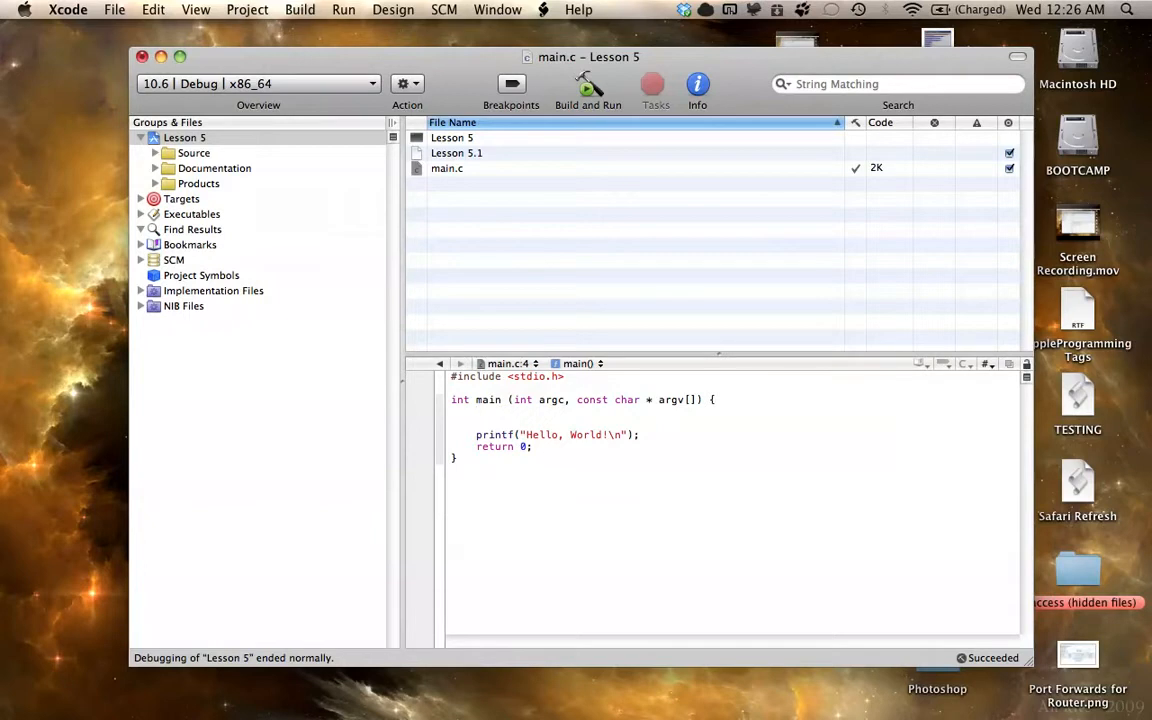
left_click(476, 412)
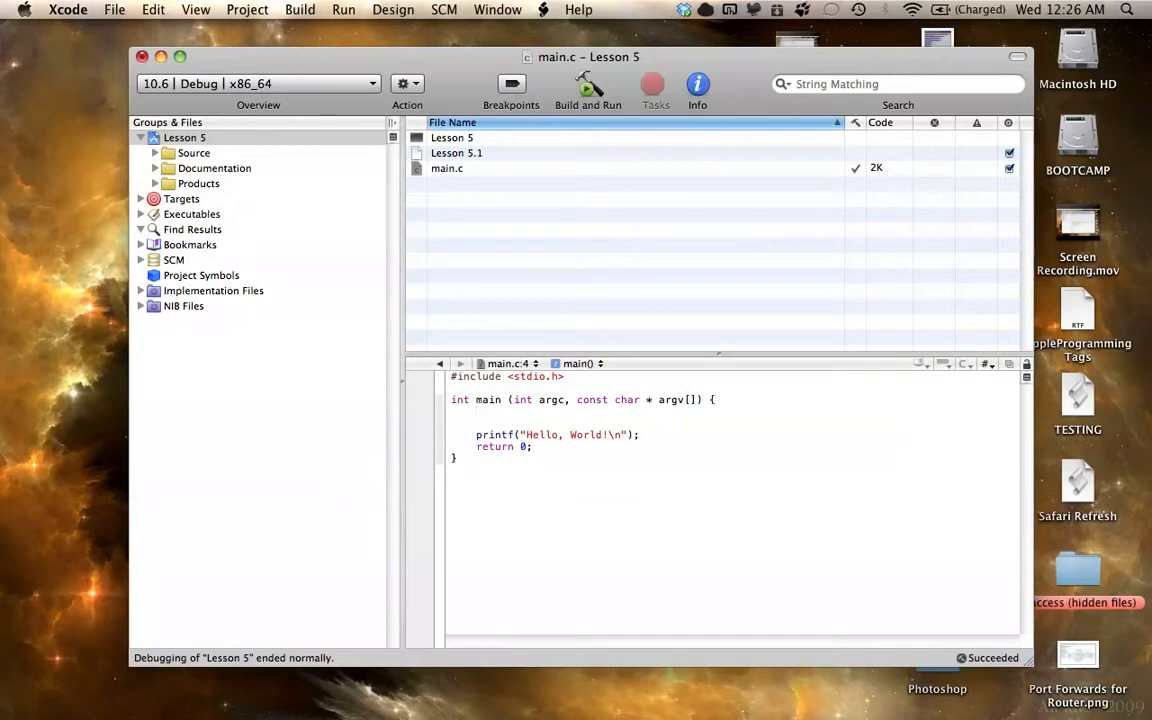
left_click(476, 412)
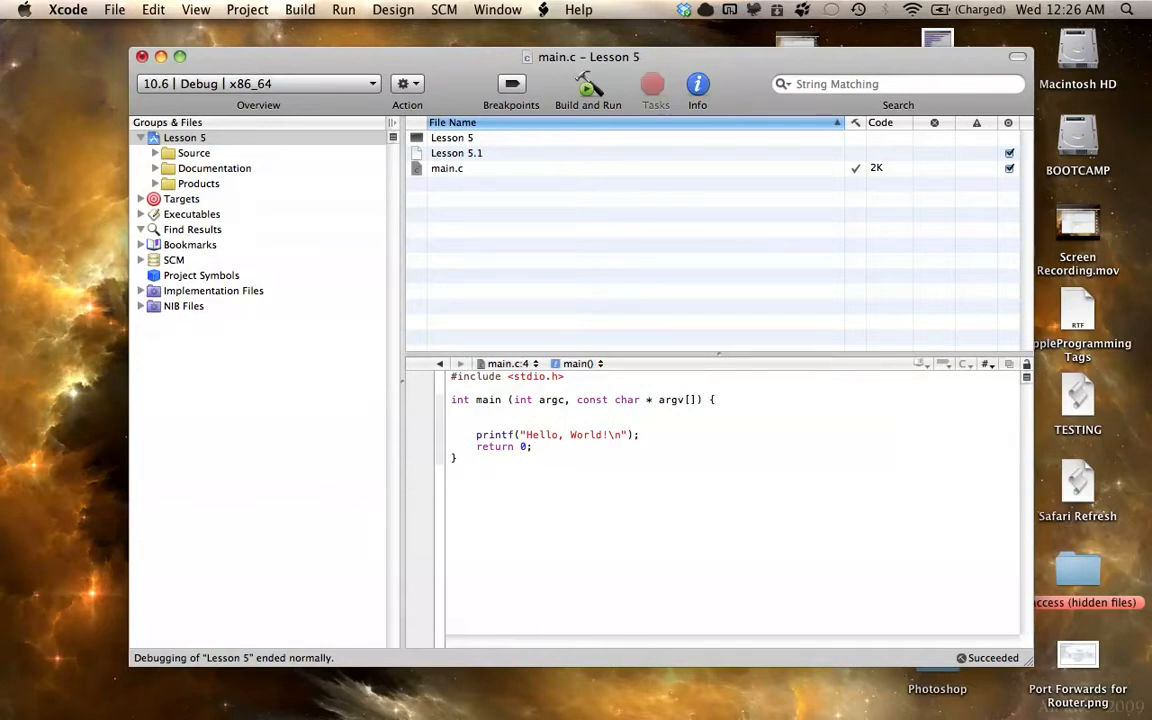
type("int")
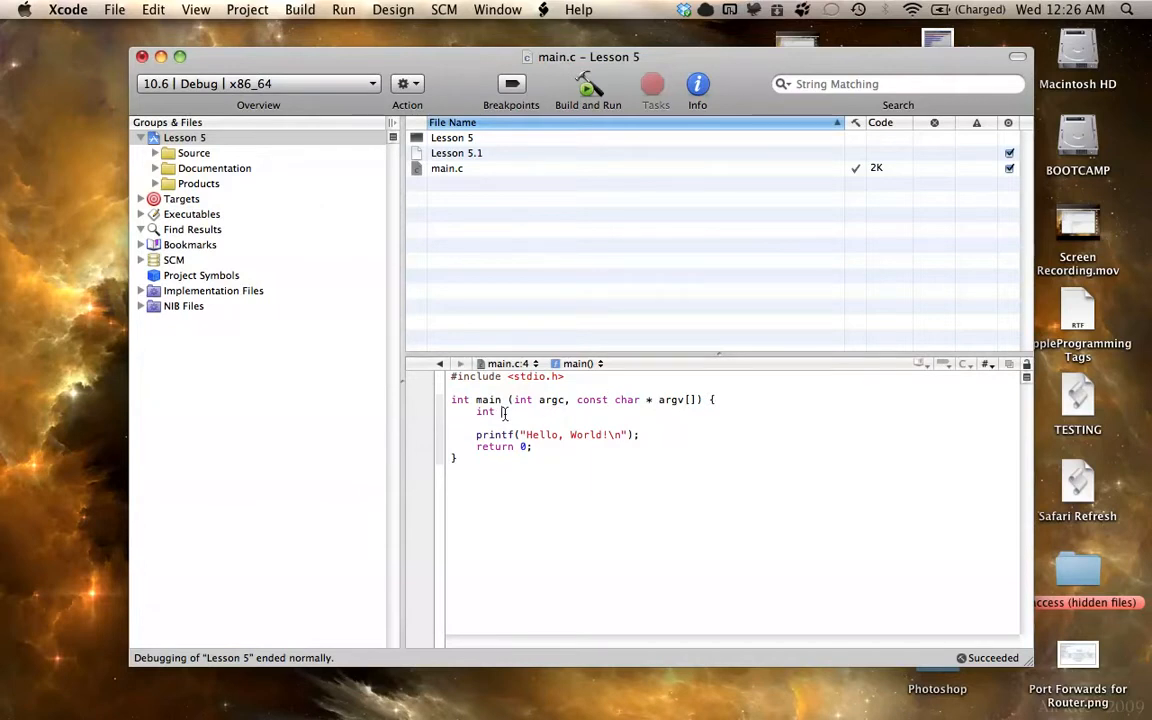
- Complete the declaration 'int myInt = 6;' and open a new line below it
type("myInt")
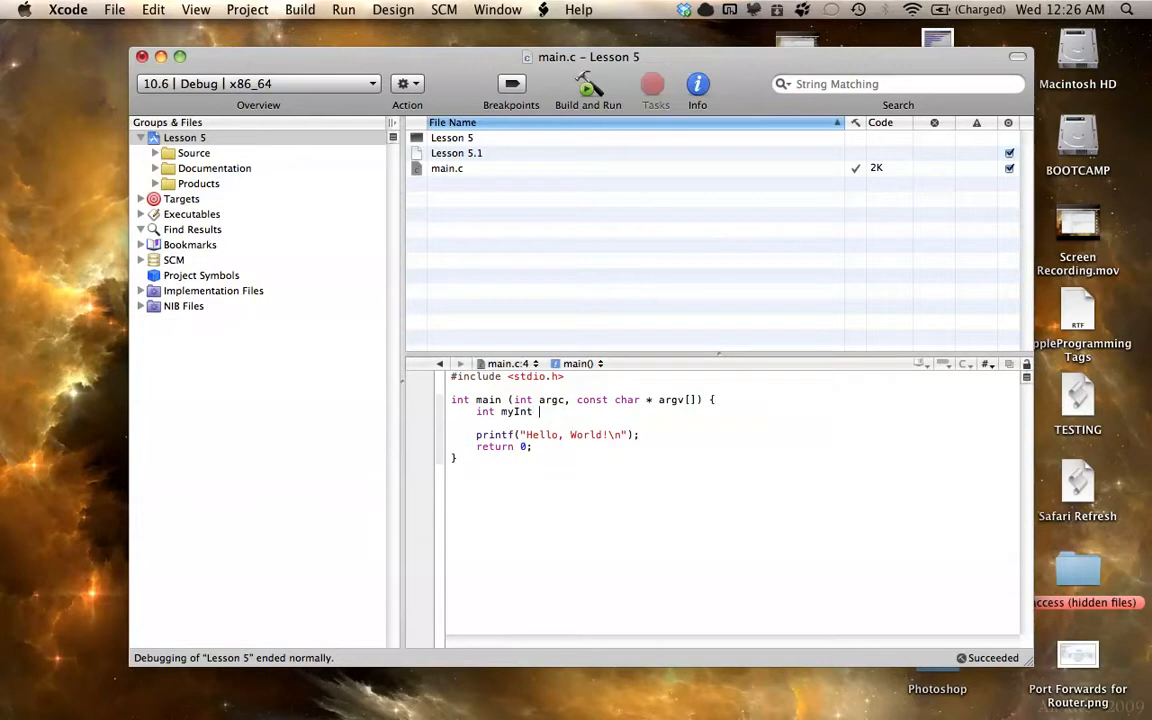
type("=")
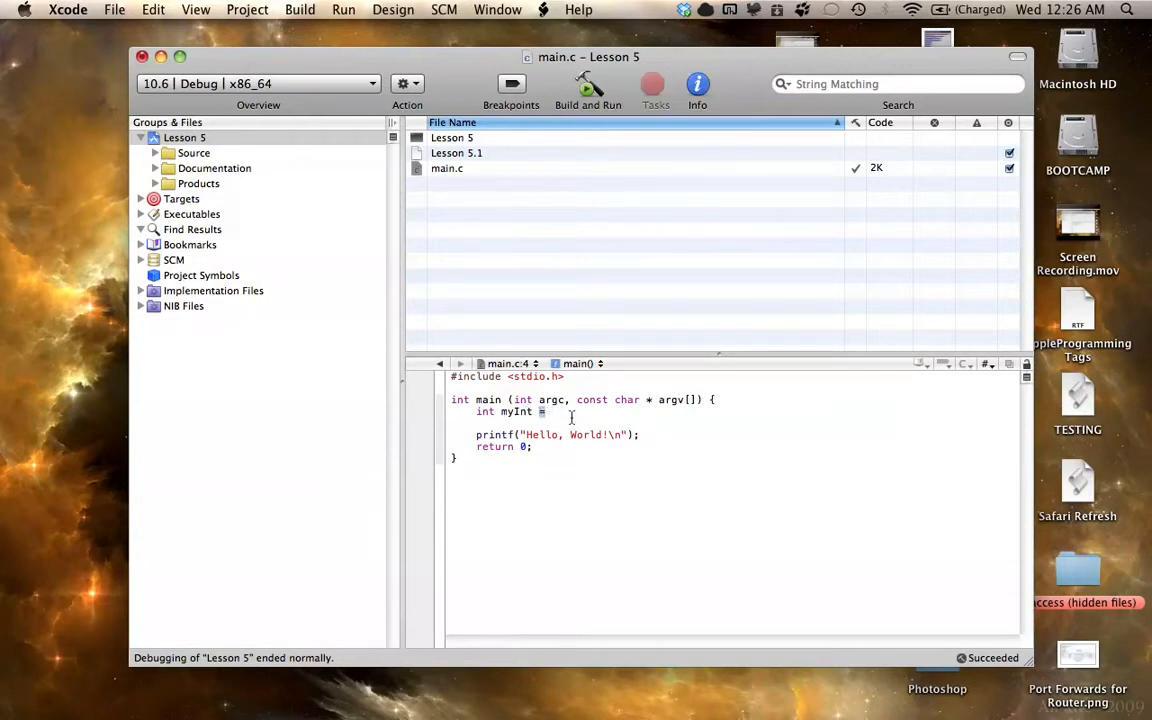
type("=")
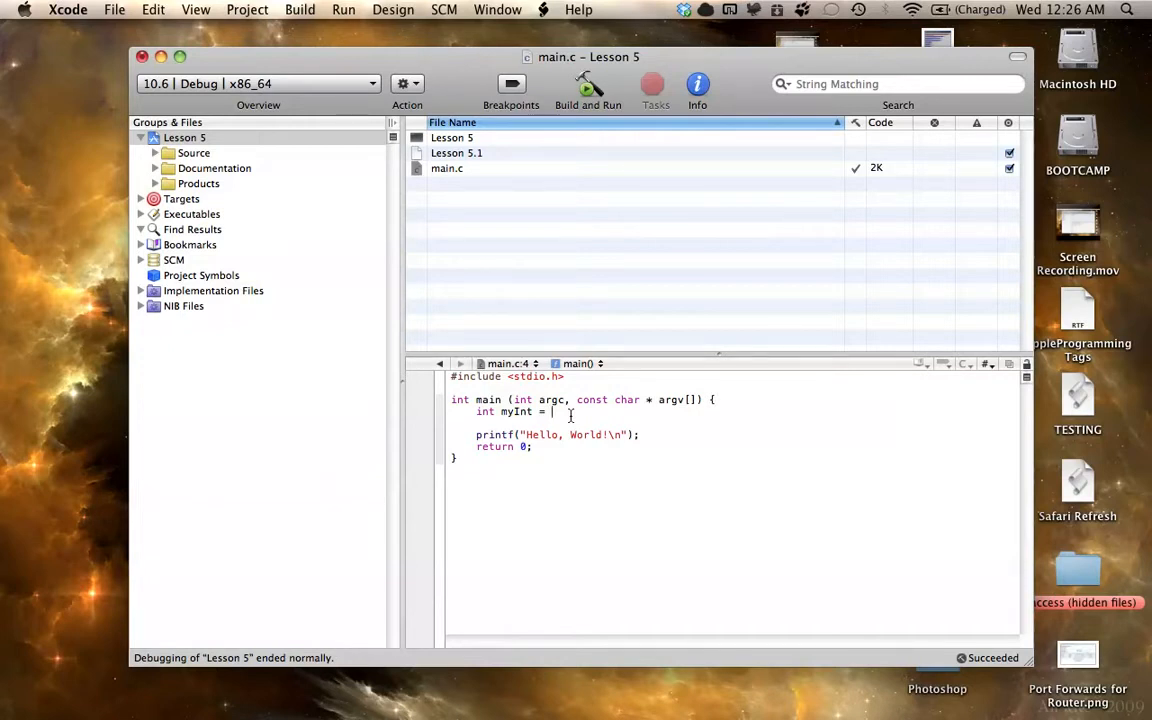
type("6")
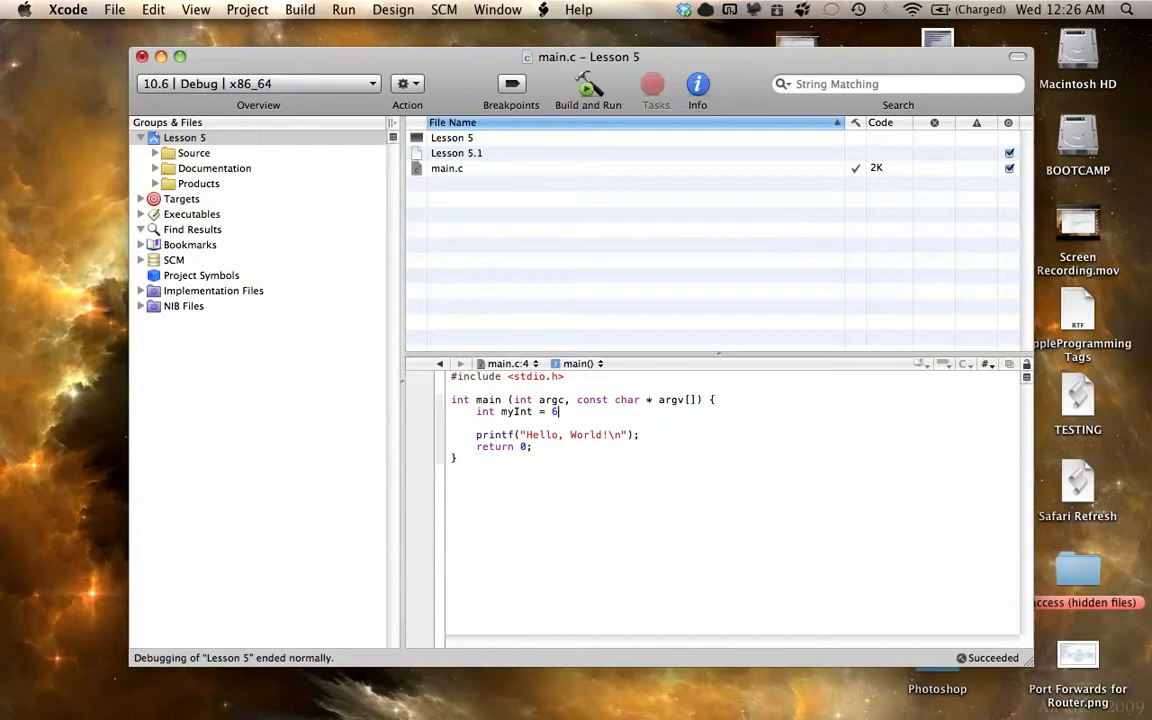
type(";")
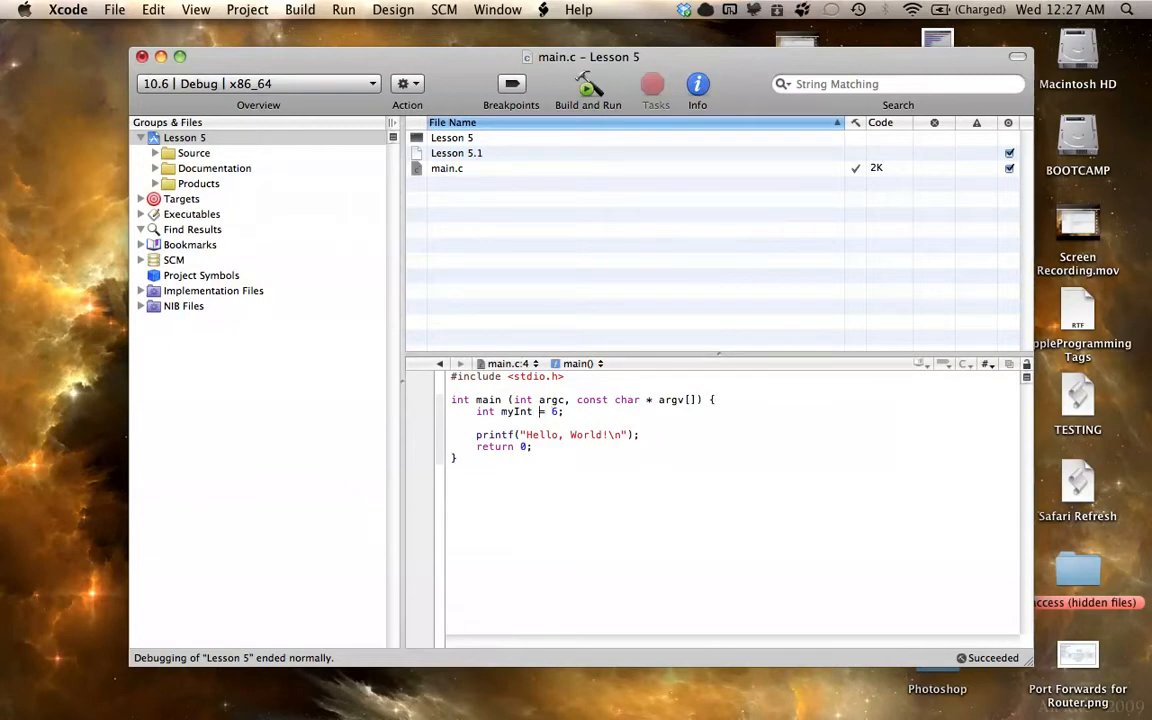
type(";")
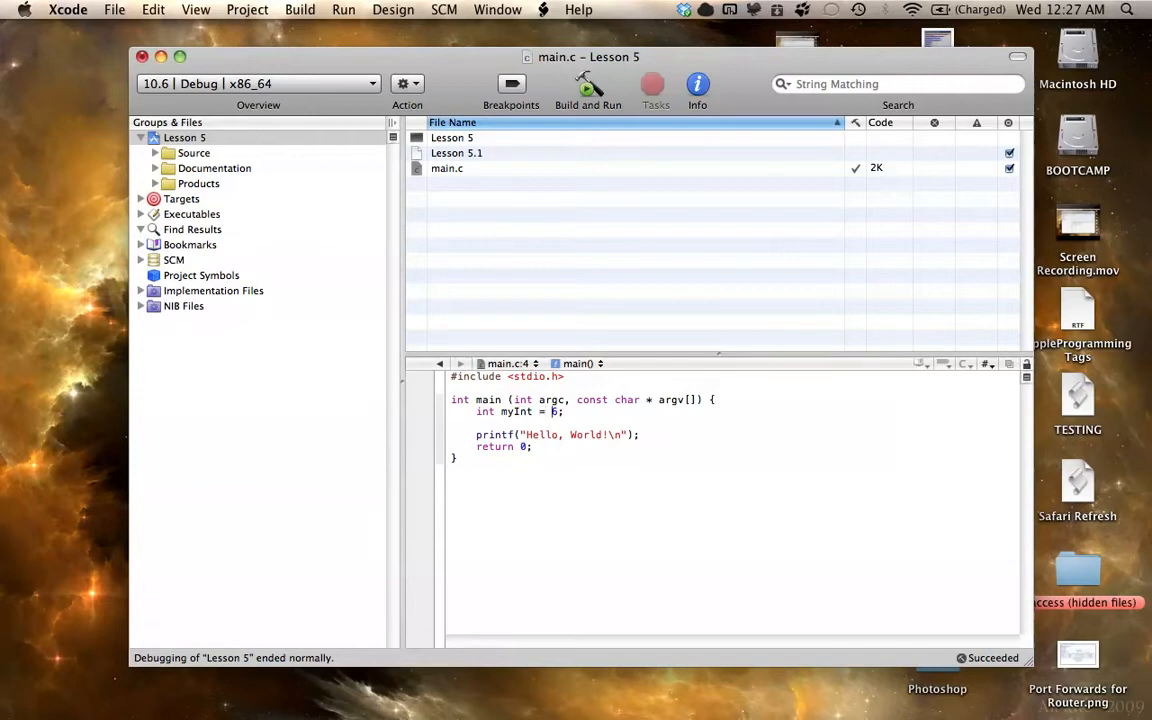
key("Return")
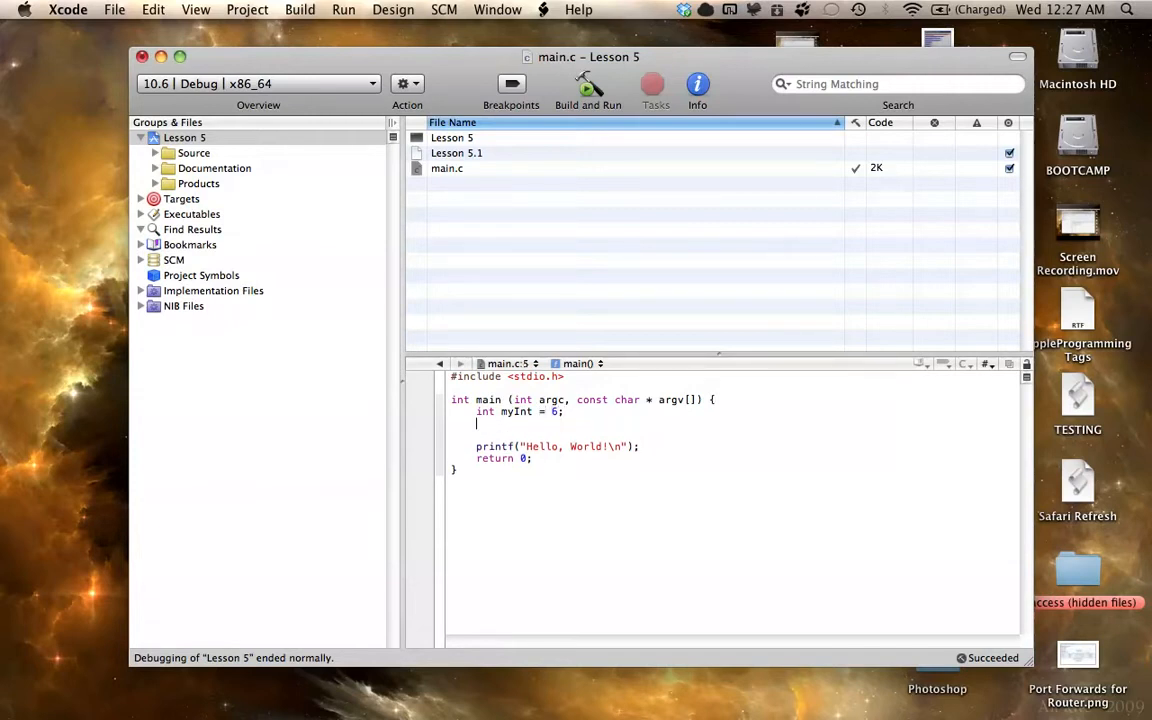
- Declare 'double myDouble = 4.5;' on the line after the myInt declaration
type("double")
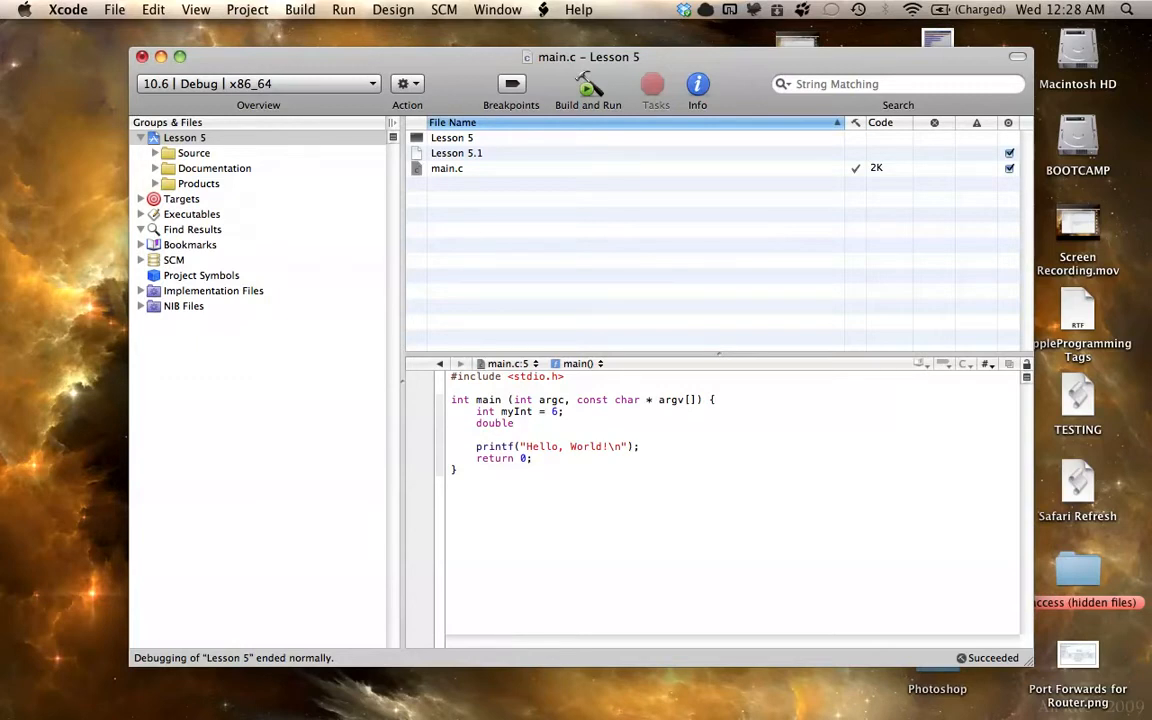
type("m")
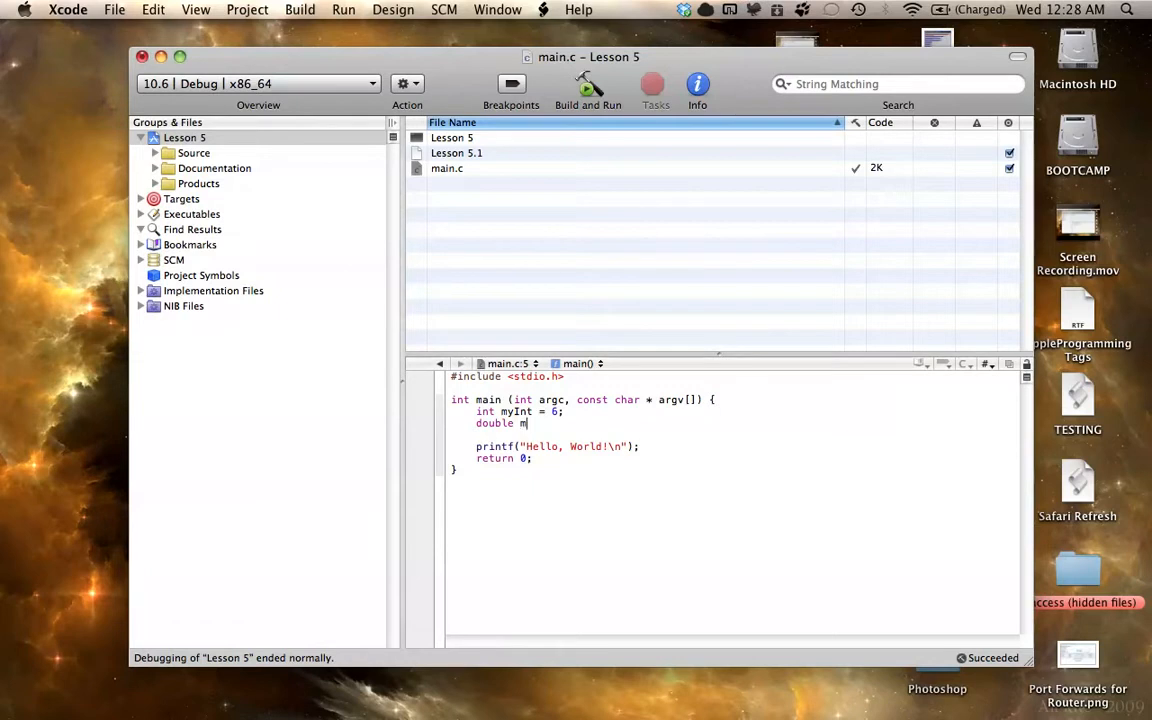
type("yDouble =")
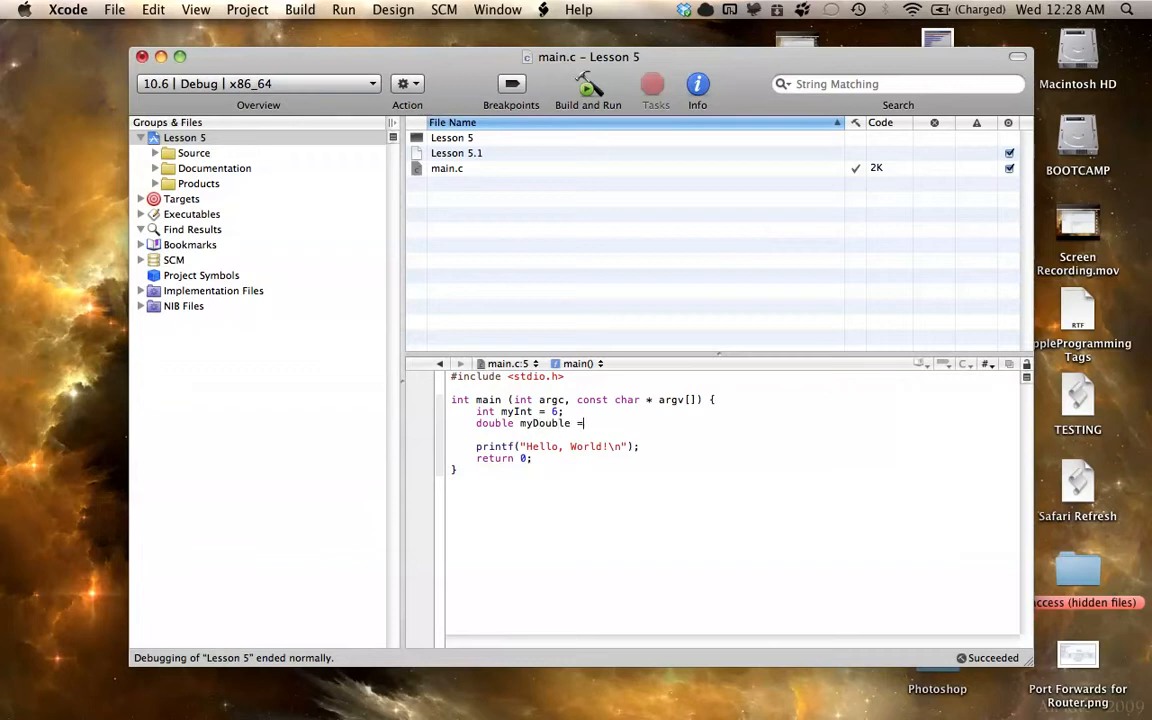
type("4")
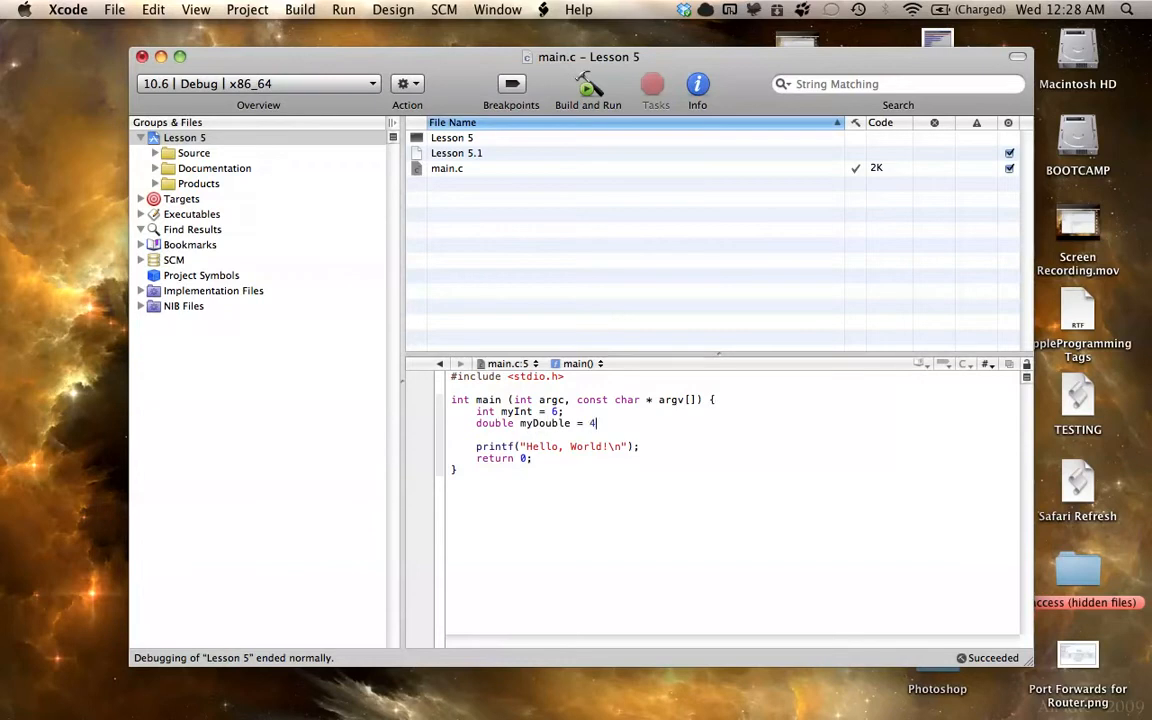
type(".5;")
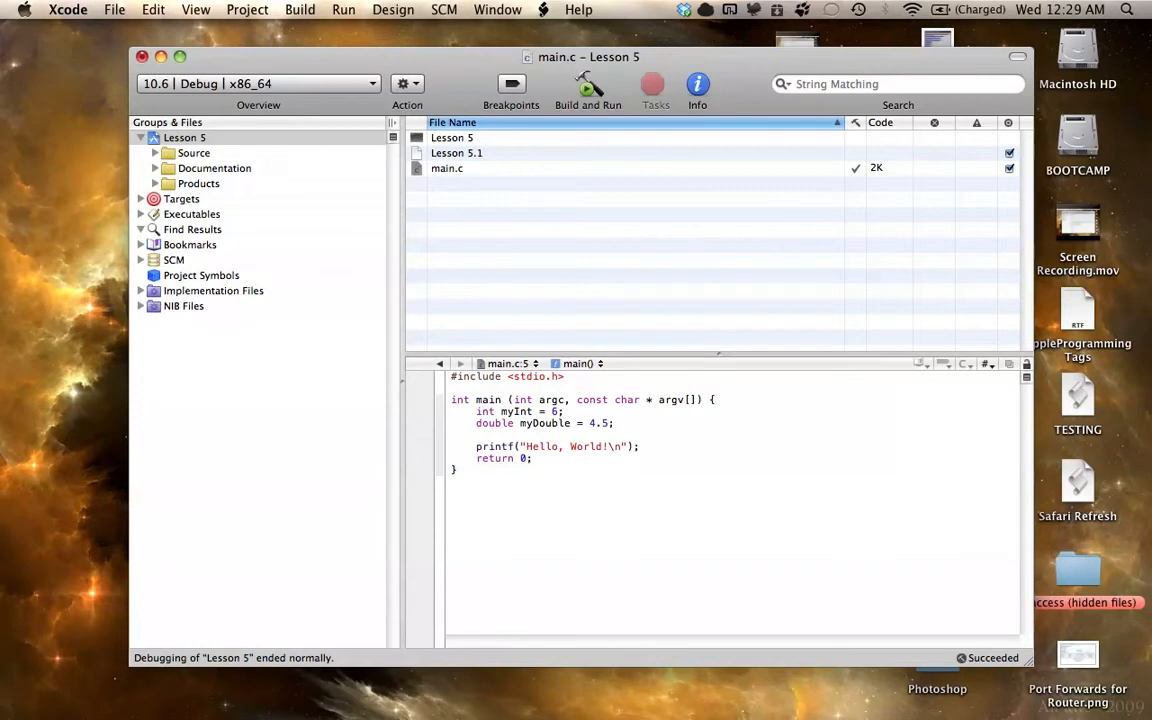
key("Return")
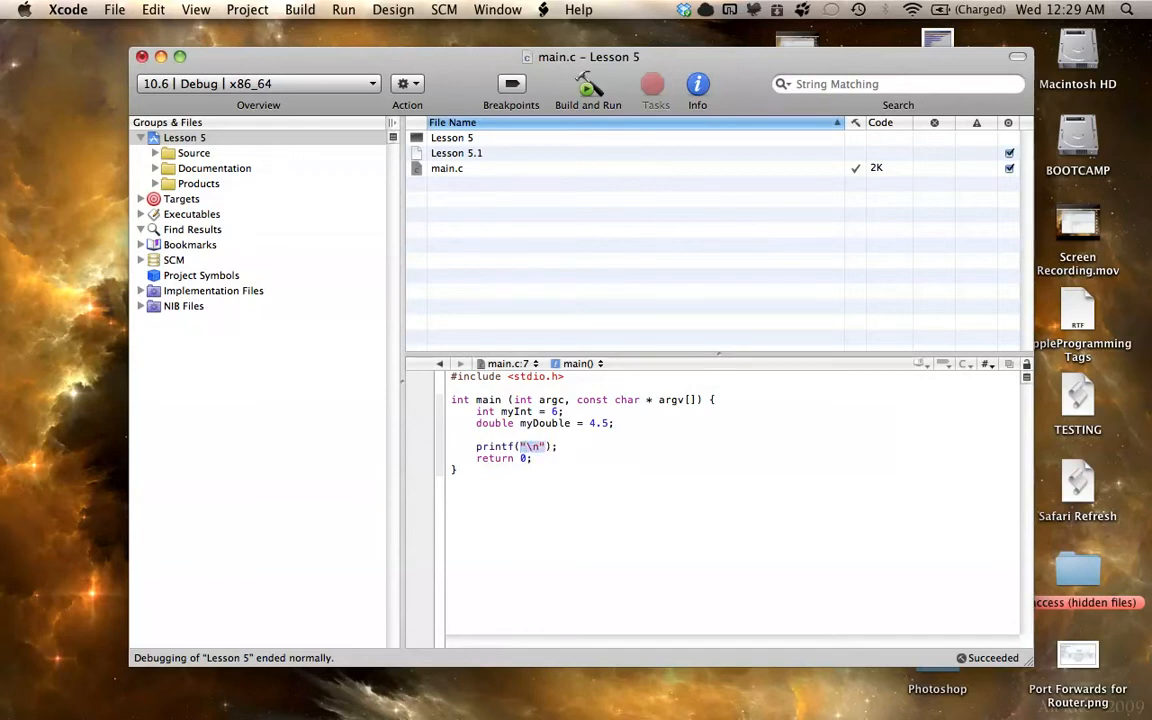
- Rewrite the first printf as printf("%d\n", myInt);
type("myInt")
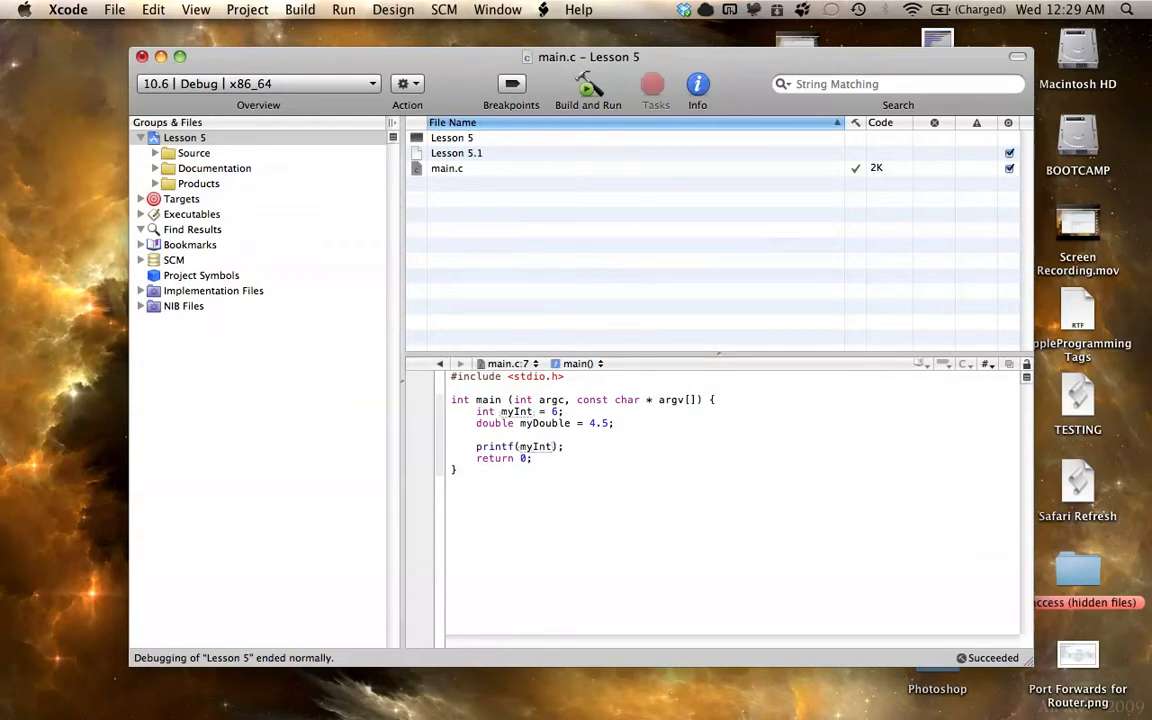
type("a")
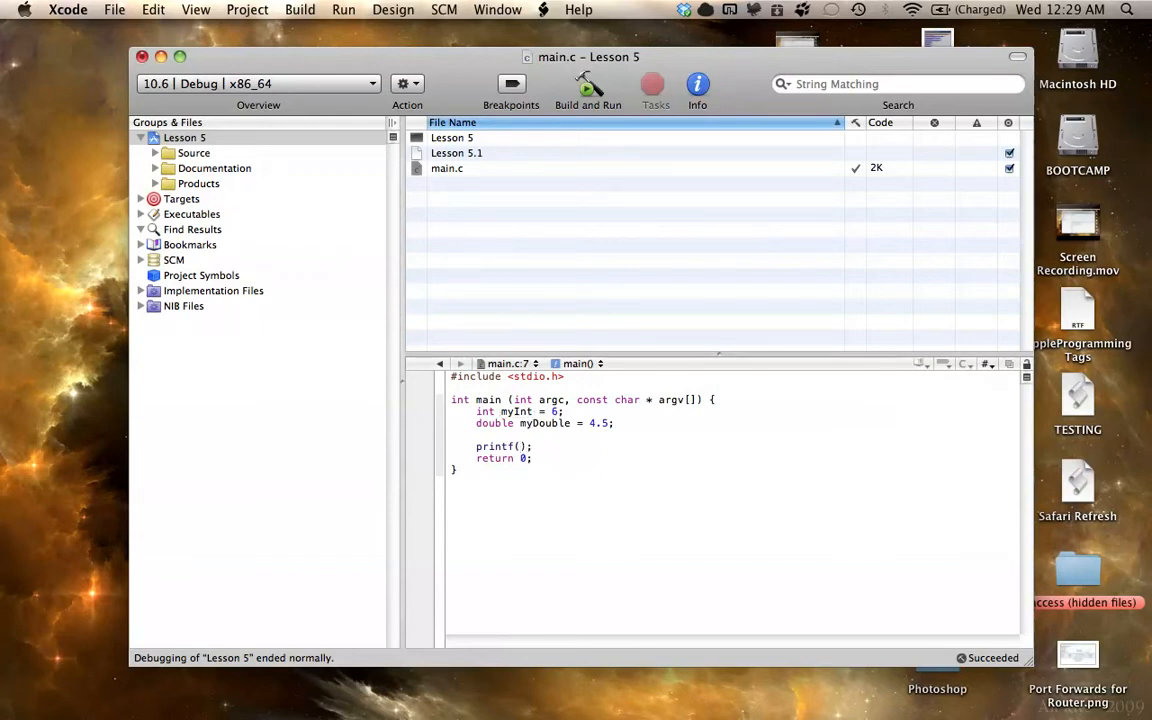
type("\"")
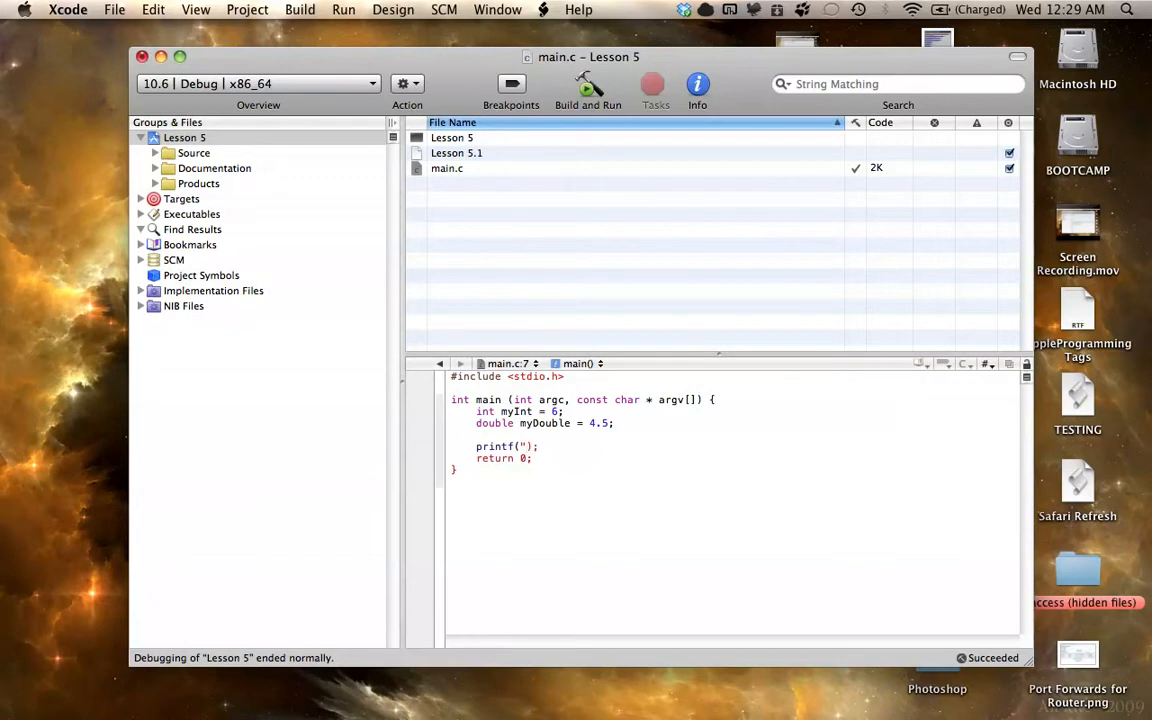
left_click(527, 446)
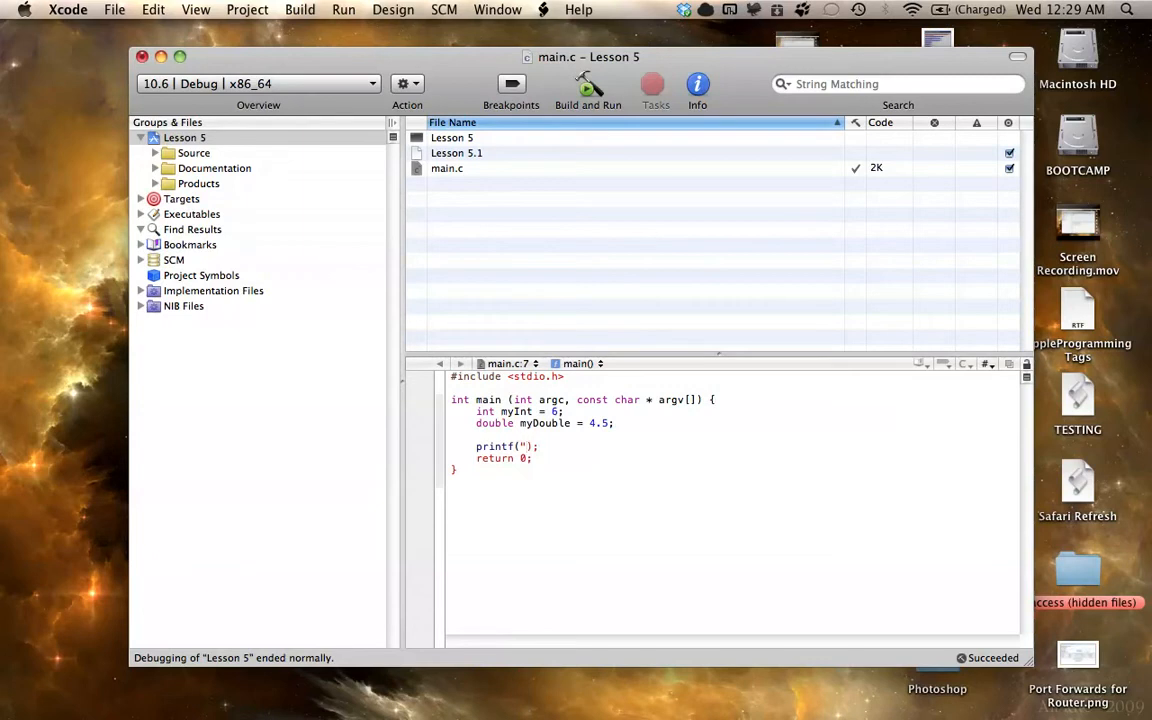
type("%")
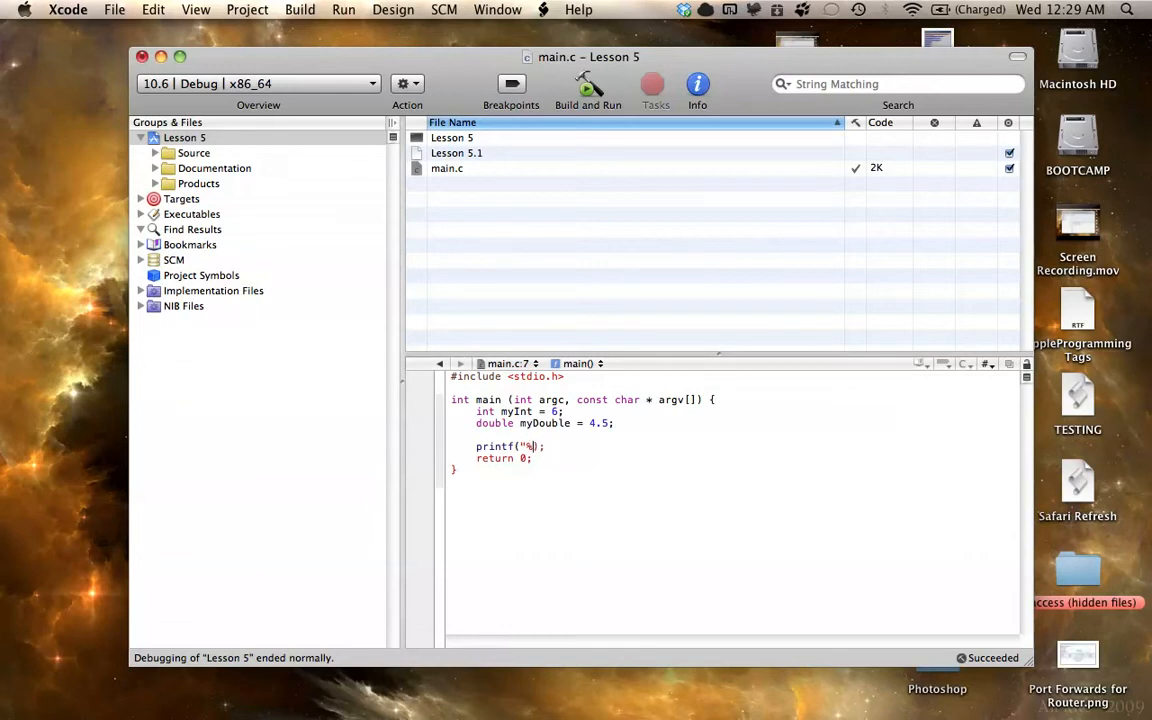
type("d")
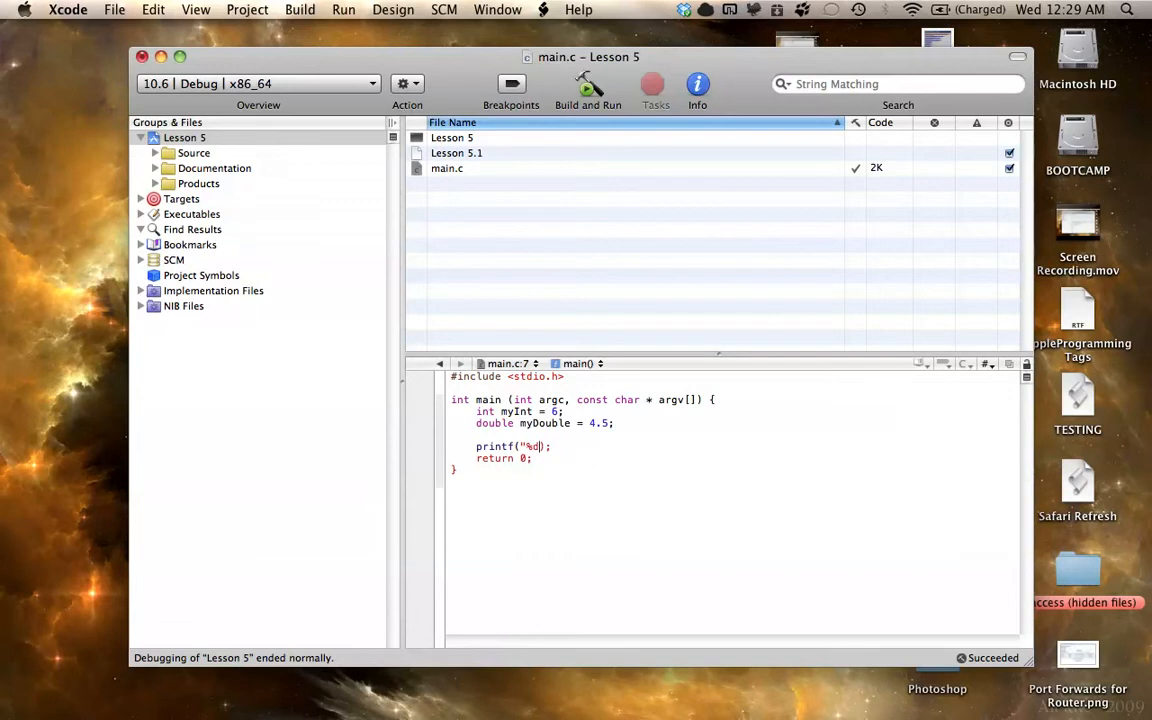
type("\\n\",")
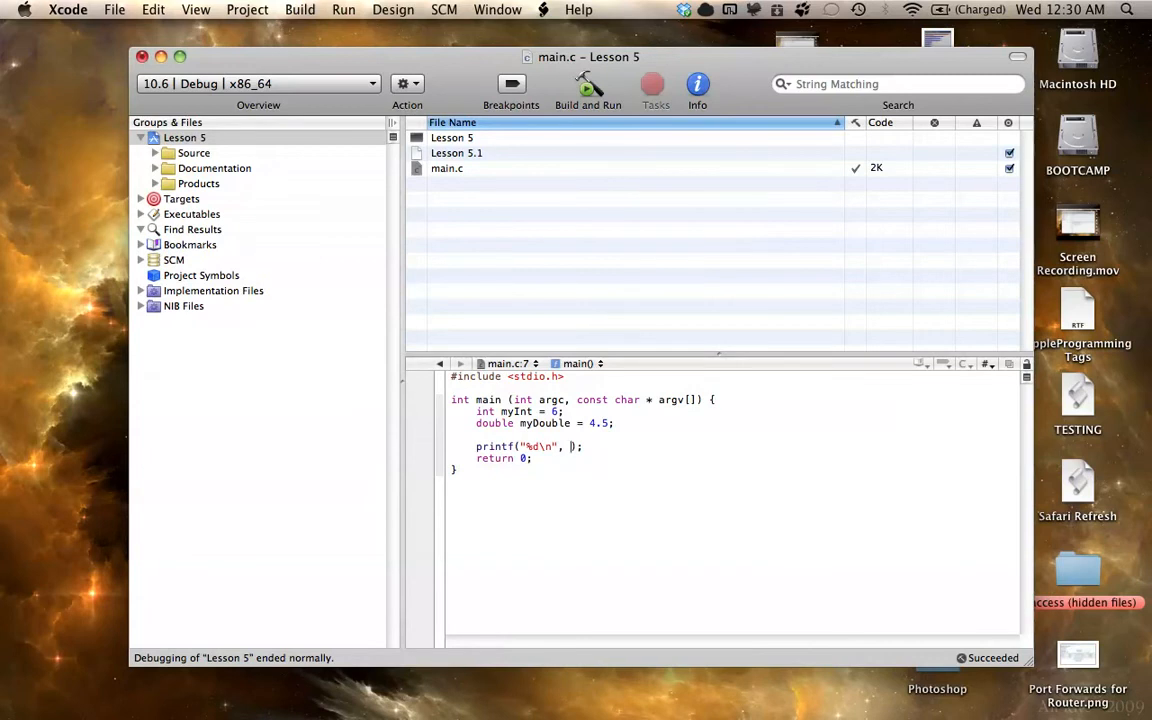
type("myInt")
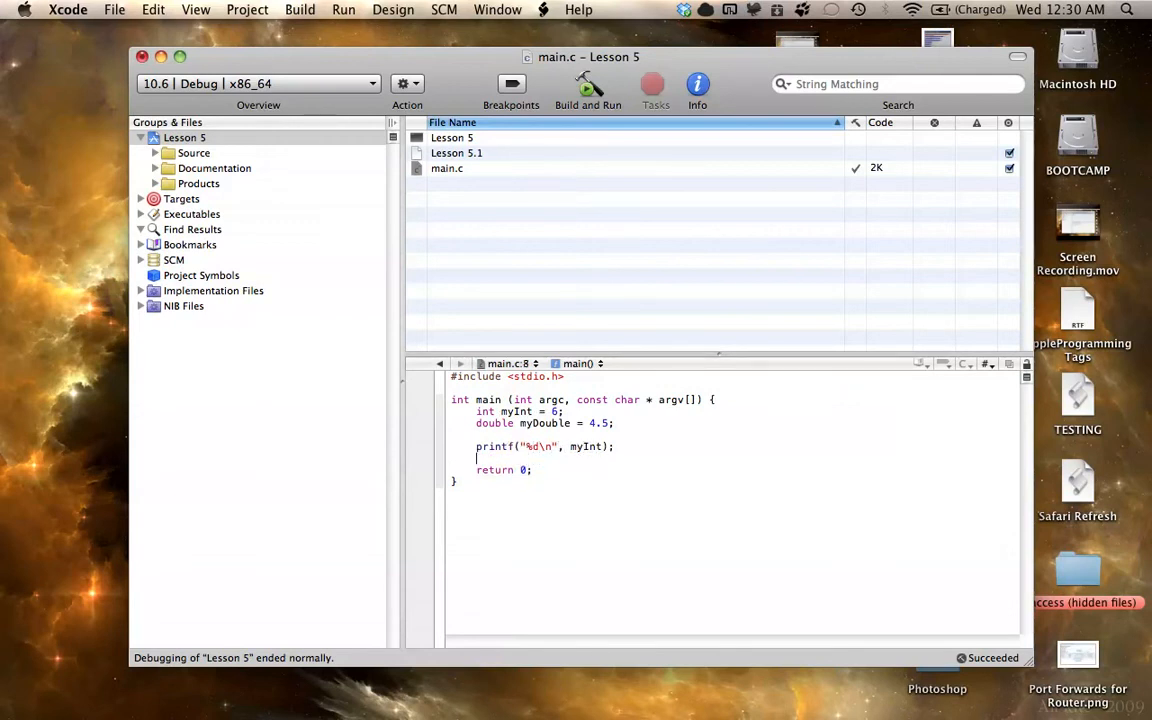
- Add a second call printf("%f\n", myDouble); after the myInt printf
type("printf(\"message\");")
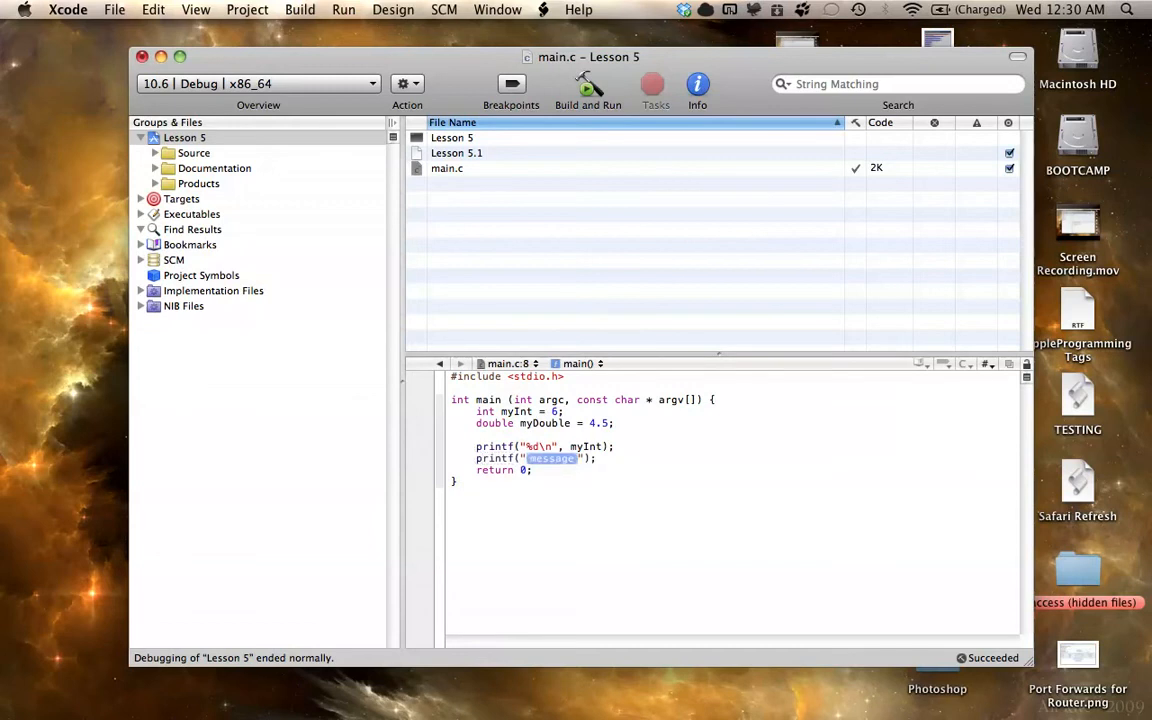
type("%f")
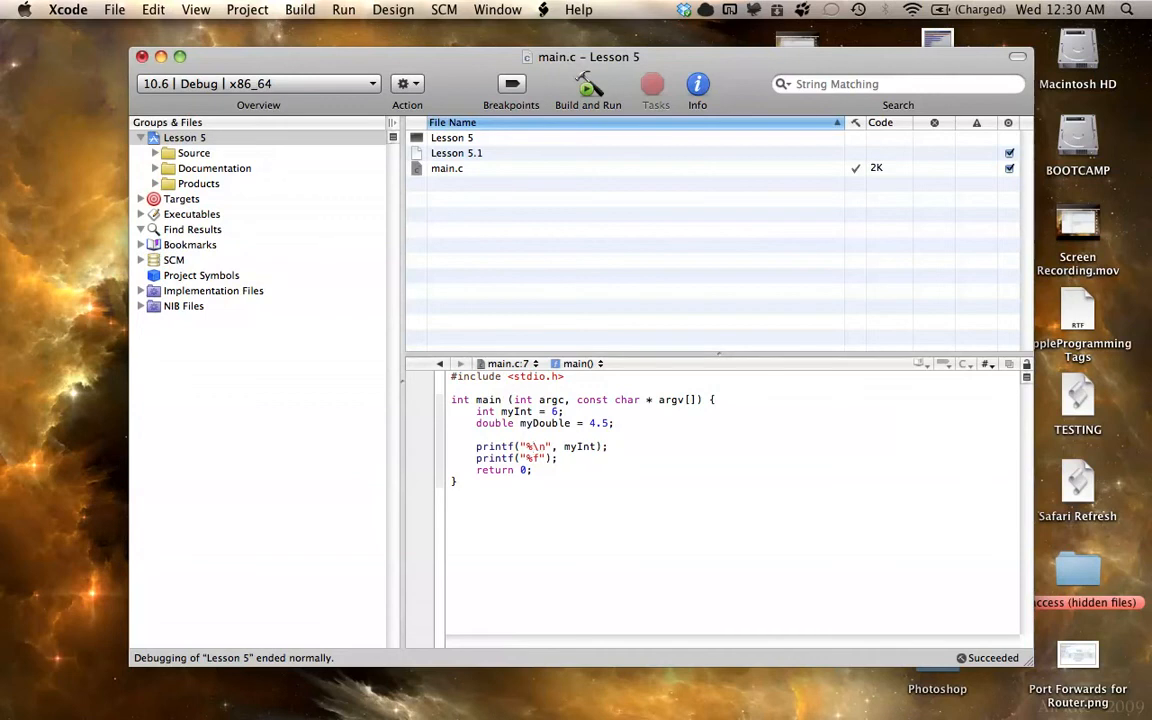
type("d")
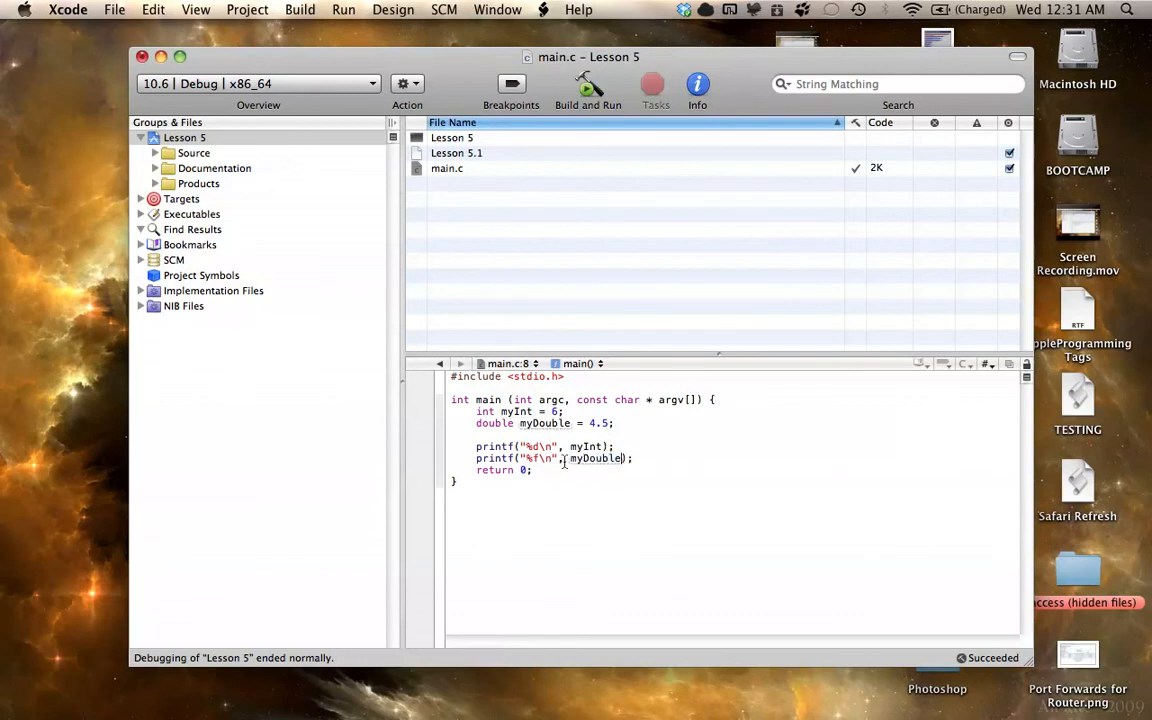
- Open the Debugger Console from the Run menu
left_click(299, 9)
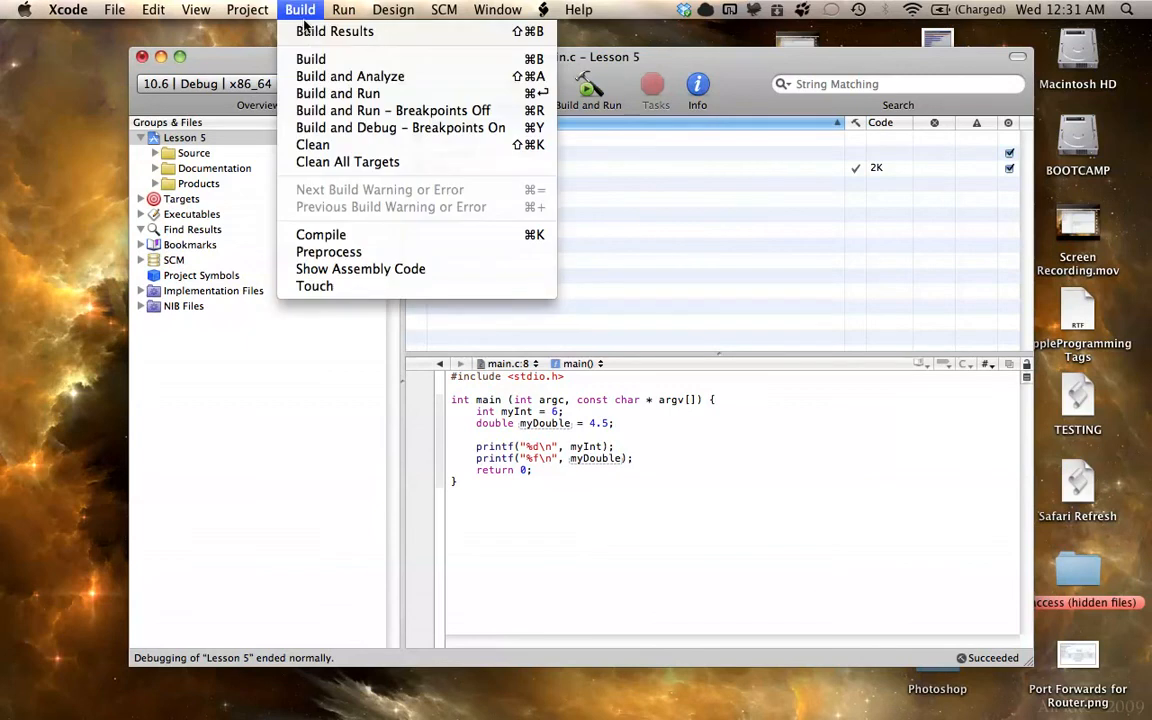
left_click(343, 9)
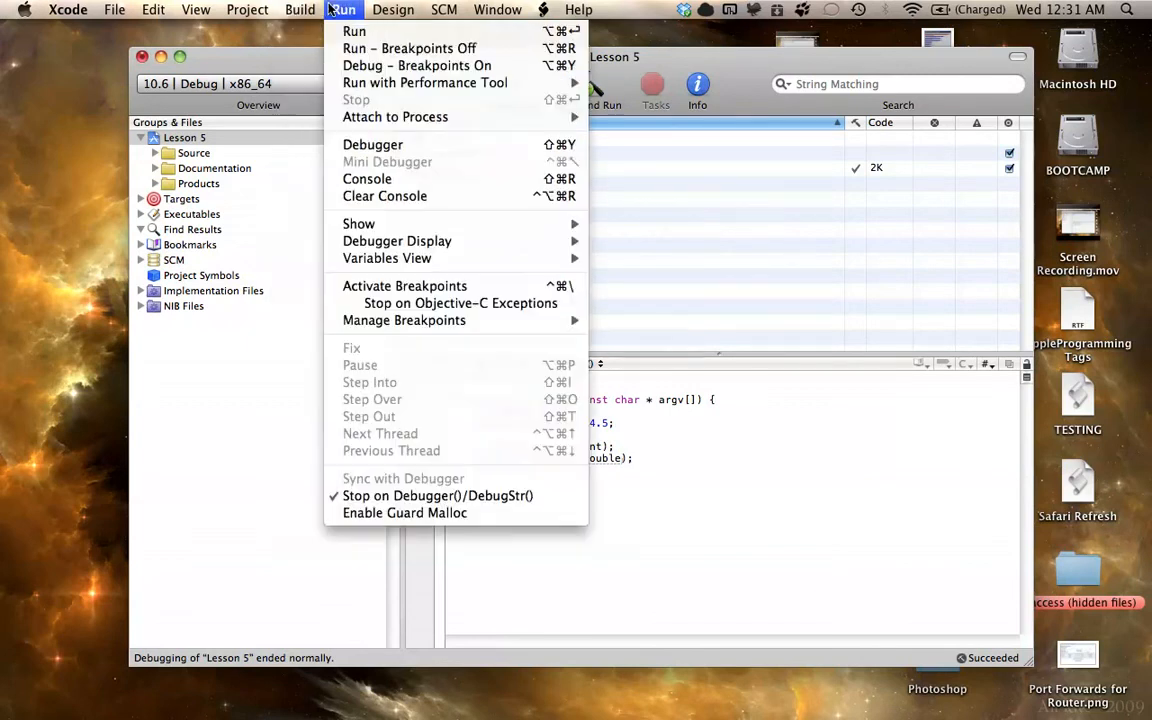
left_click(367, 178)
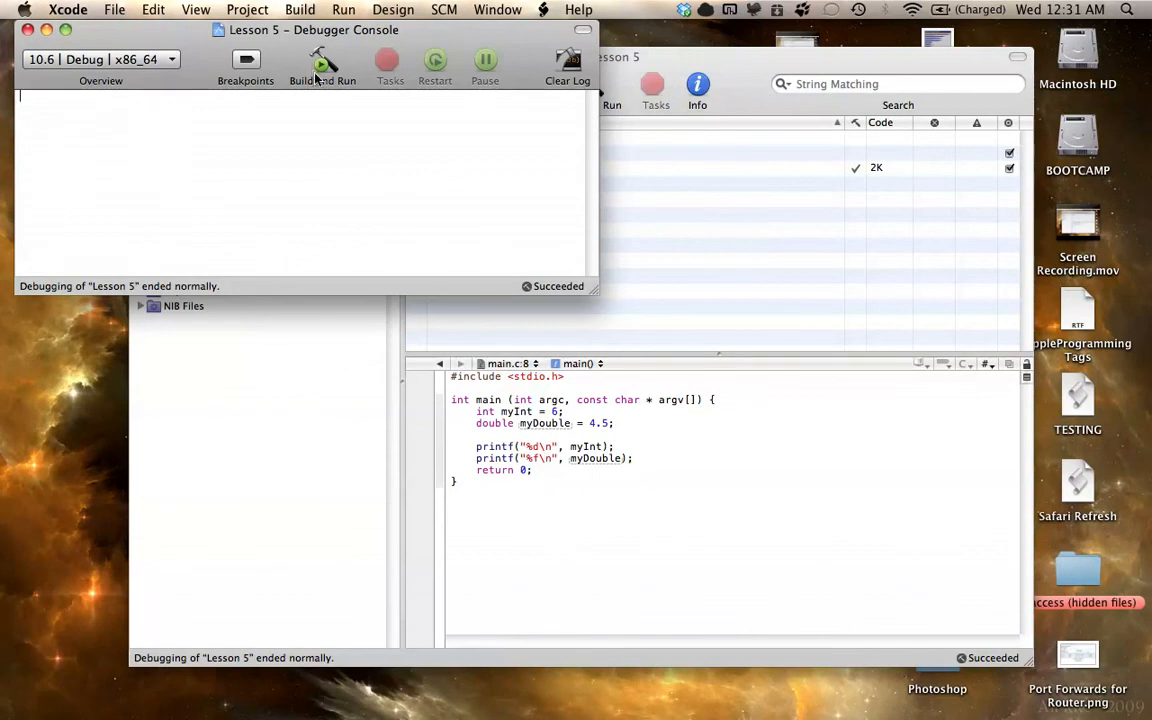
- Build and run the program, then highlight the console outputs 6 and 4.500000
left_click(322, 63)
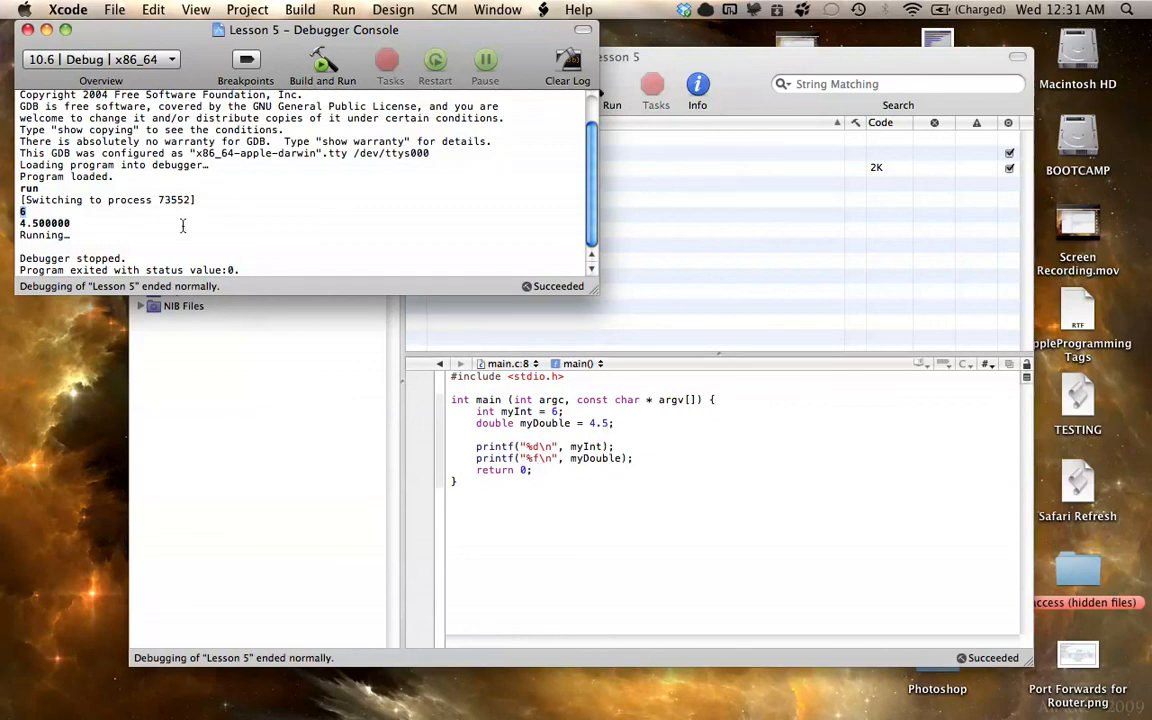
double_click(44, 222)
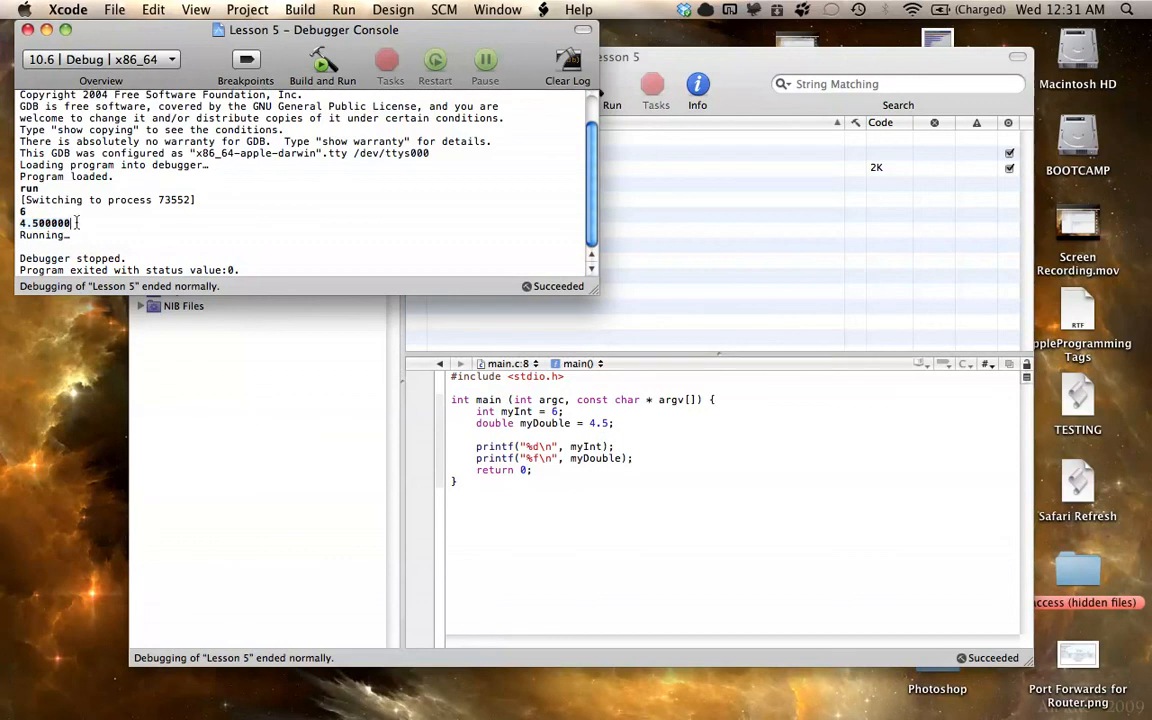
double_click(44, 222)
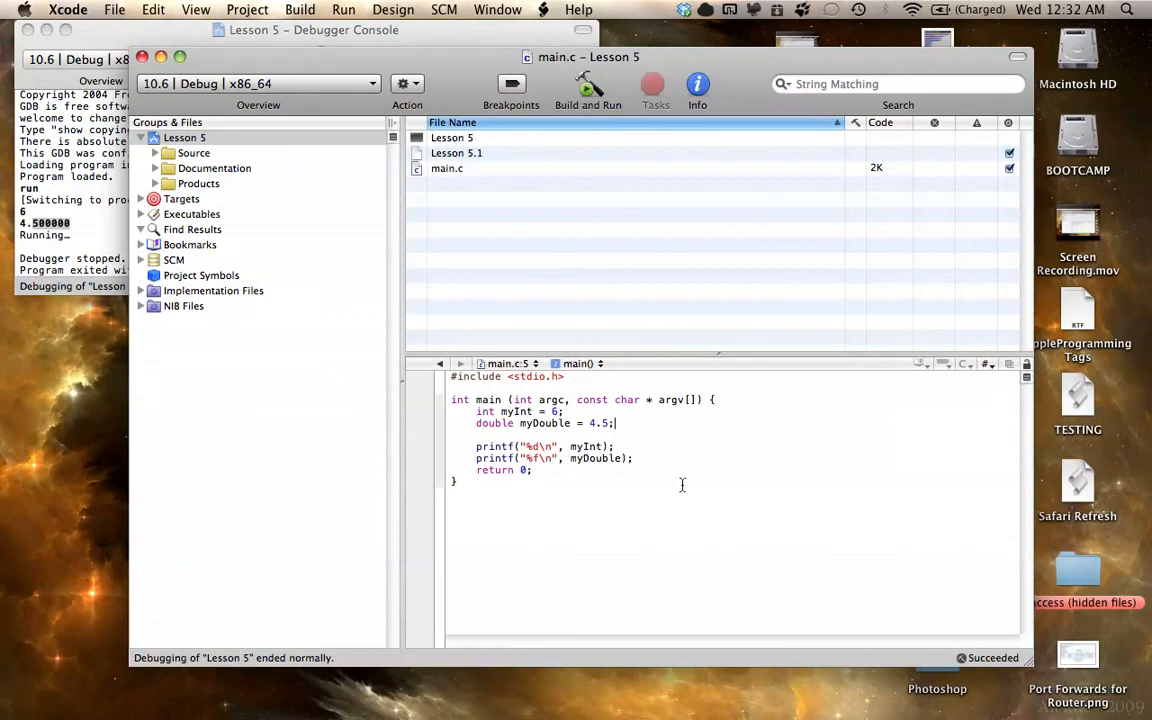
mouse_move(533, 432)
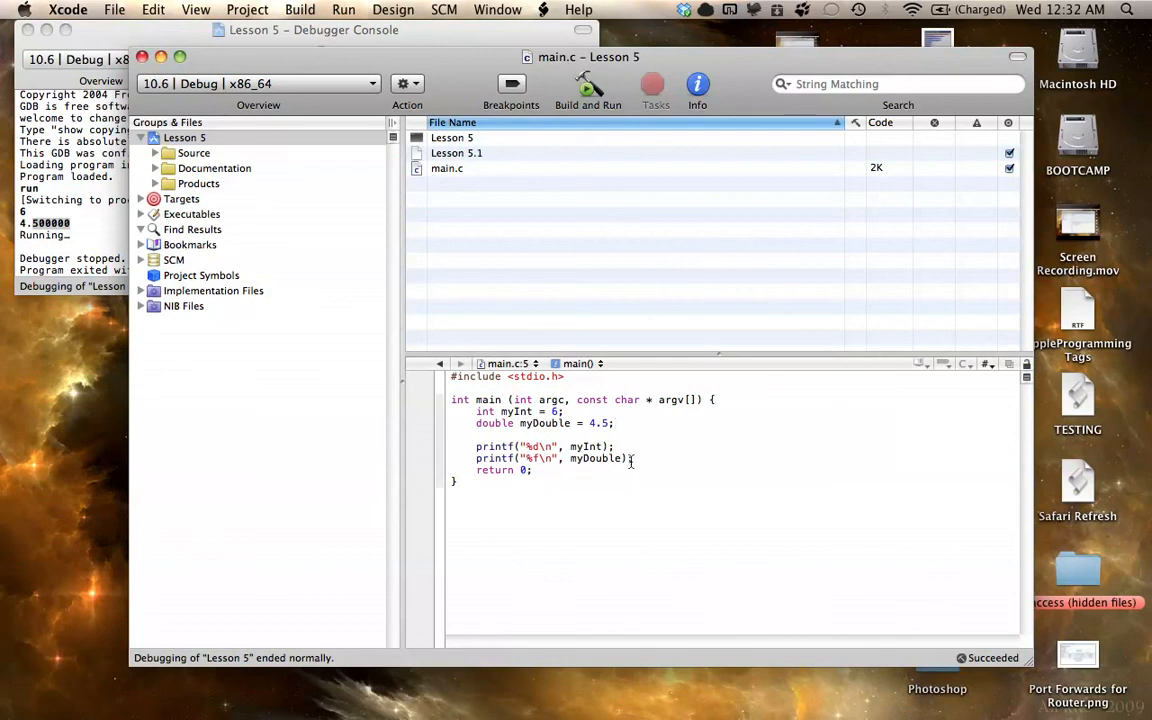
left_click_drag(476, 446, 632, 458)
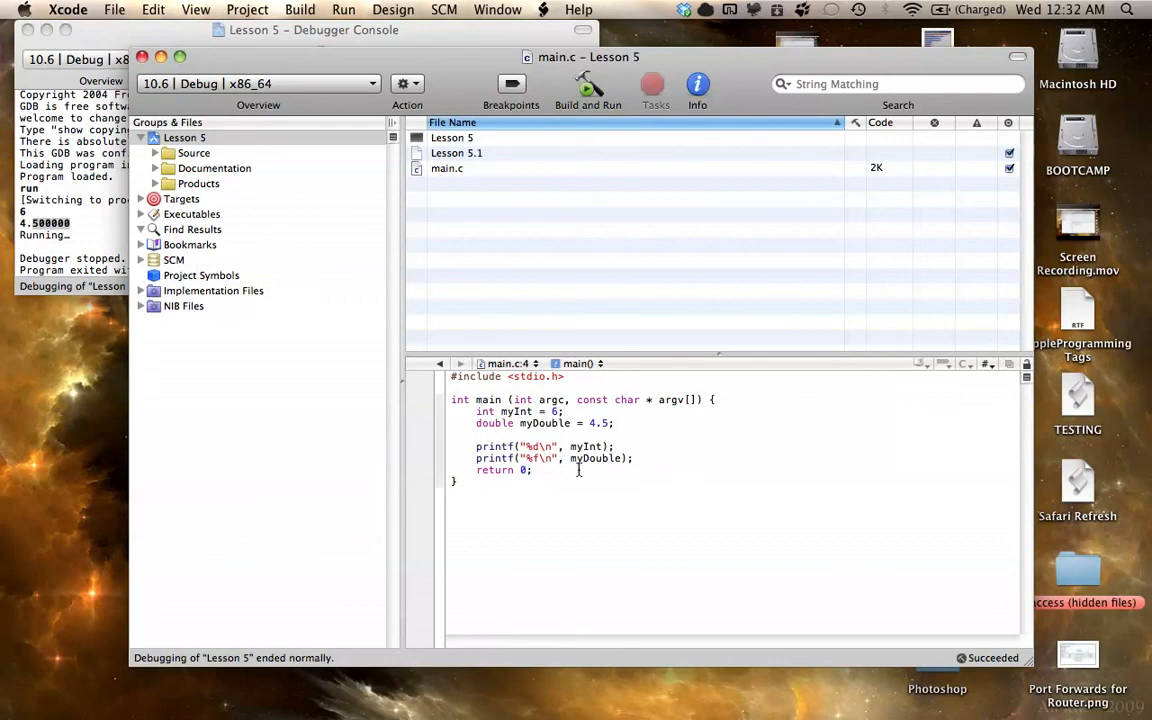
left_click_drag(617, 446, 530, 470)
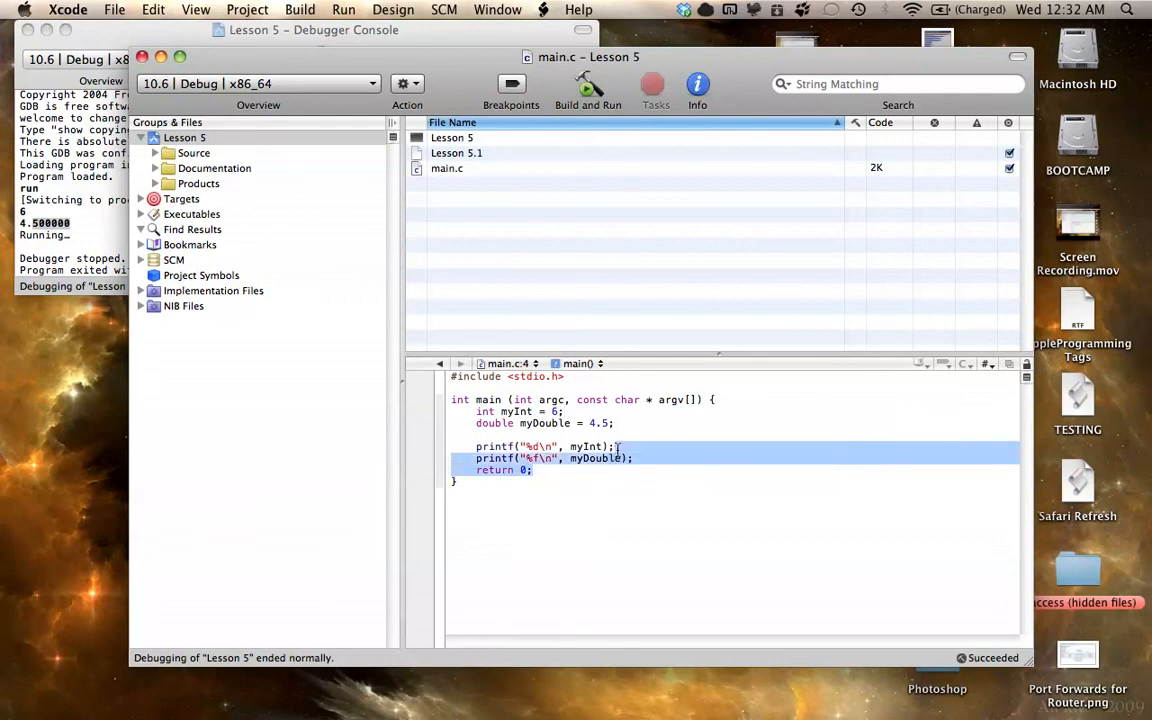